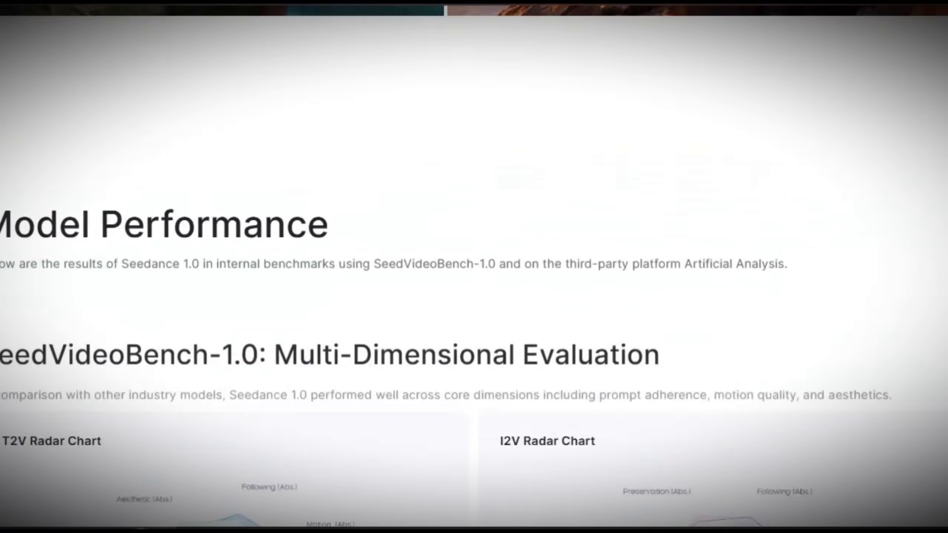
Search the Web Store for 'FREE' then 'Tu' and choose the TunnelBear VPN suggestion.
{"action": "scroll", "scroll_direction": "down", "scroll_amount": 3}
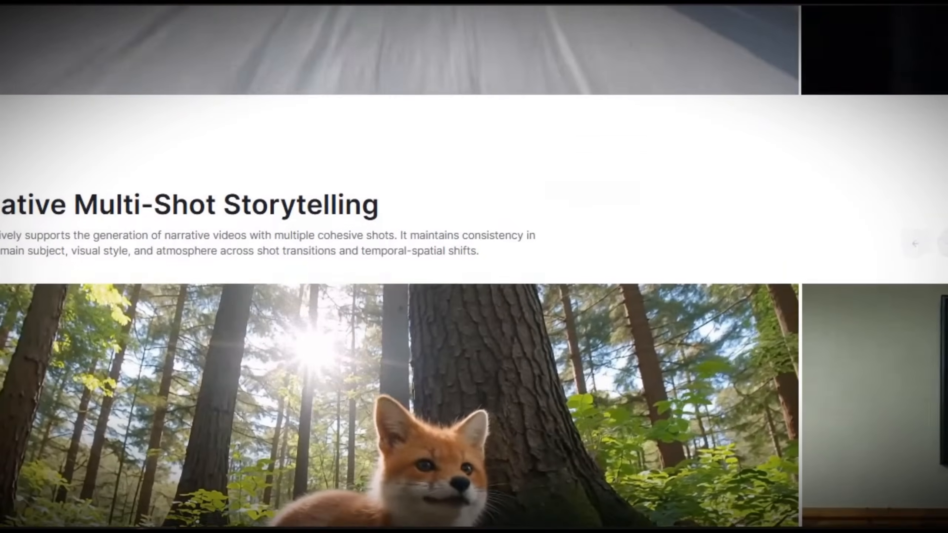
{"action": "scroll", "scroll_direction": "down", "scroll_amount": 3}
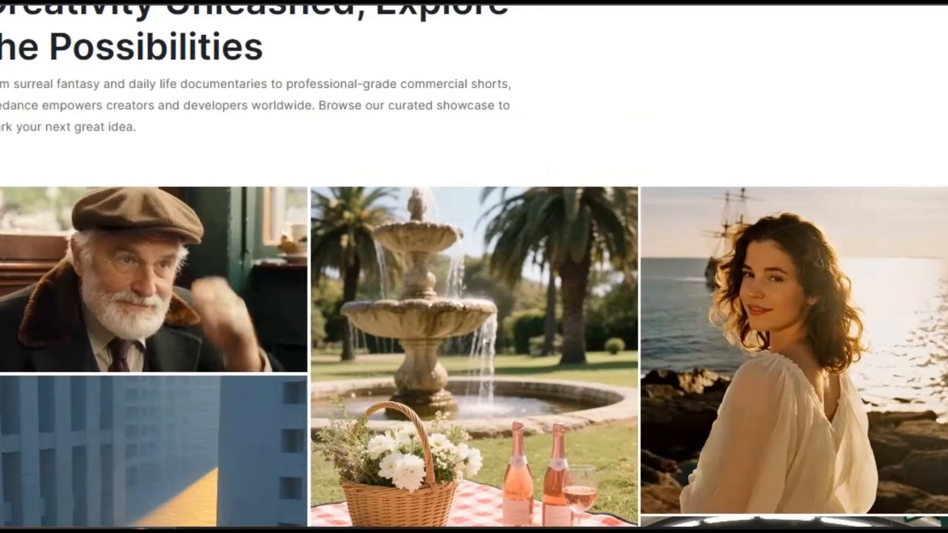
{"action": "scroll", "scroll_direction": "down", "scroll_amount": 3}
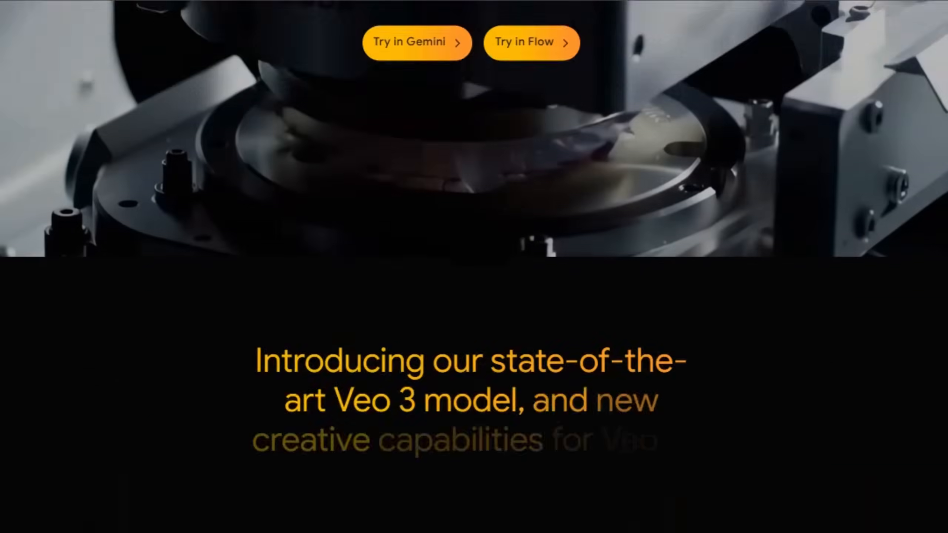
{"action": "scroll", "scroll_direction": "down", "scroll_amount": 3}
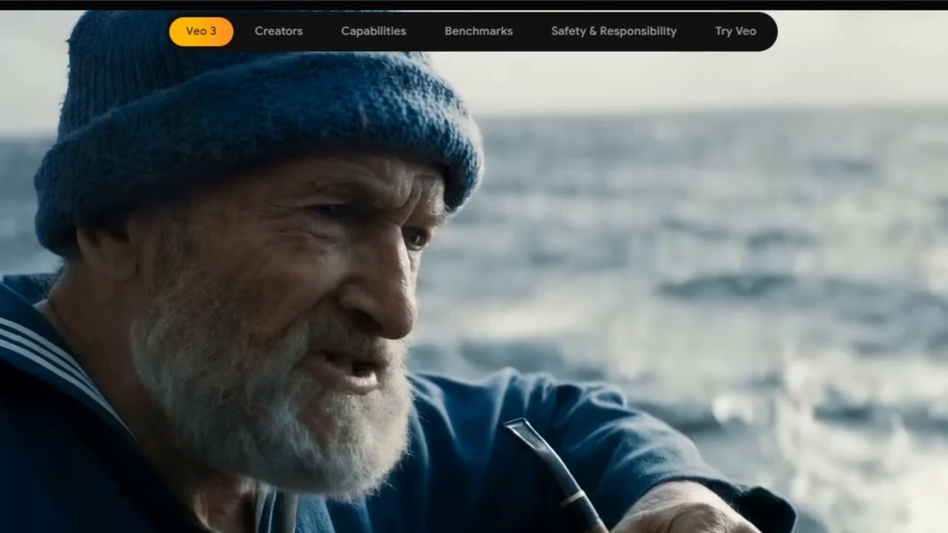
{"action": "scroll", "scroll_direction": "down", "scroll_amount": 3}
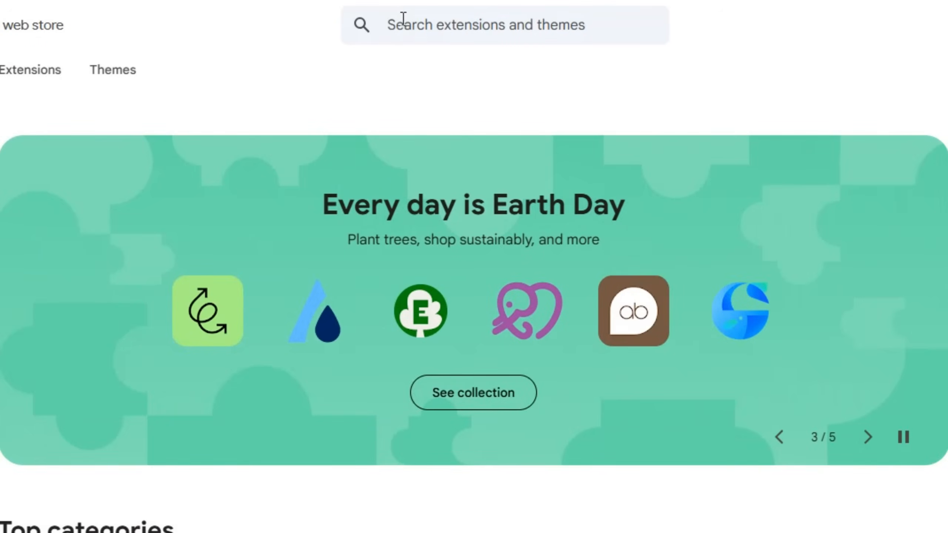
{"action": "type", "text": "FREE VPN"}
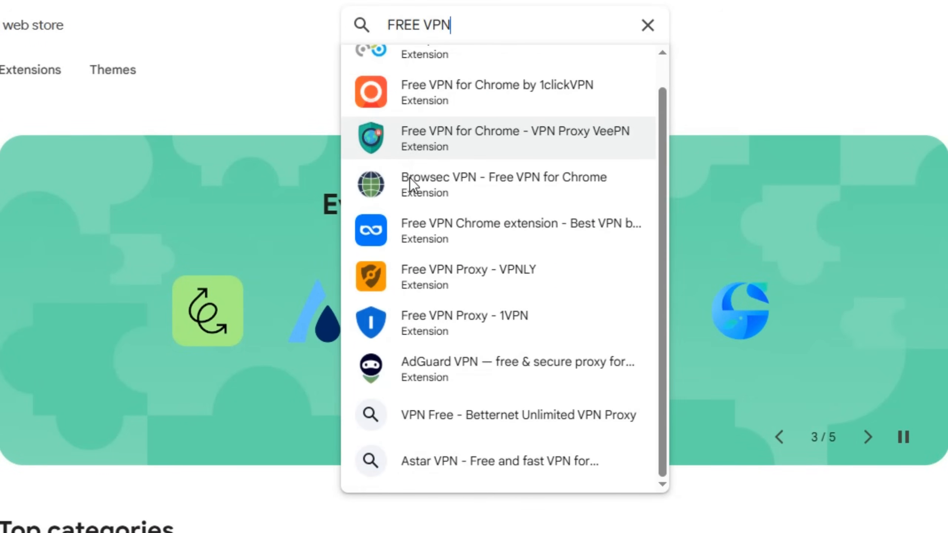
{"action": "type", "text": "Tu"}
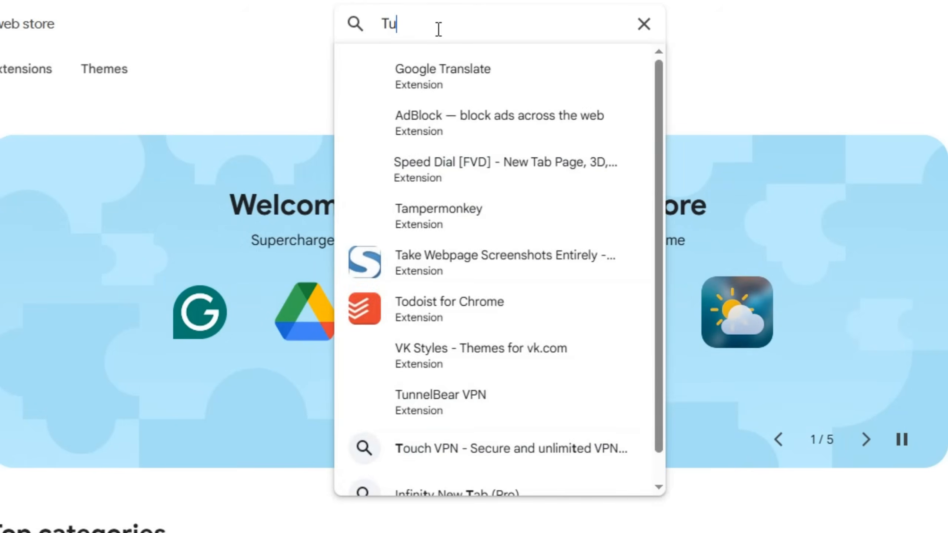
{"action": "left_click", "coordinate": [442, 394]}
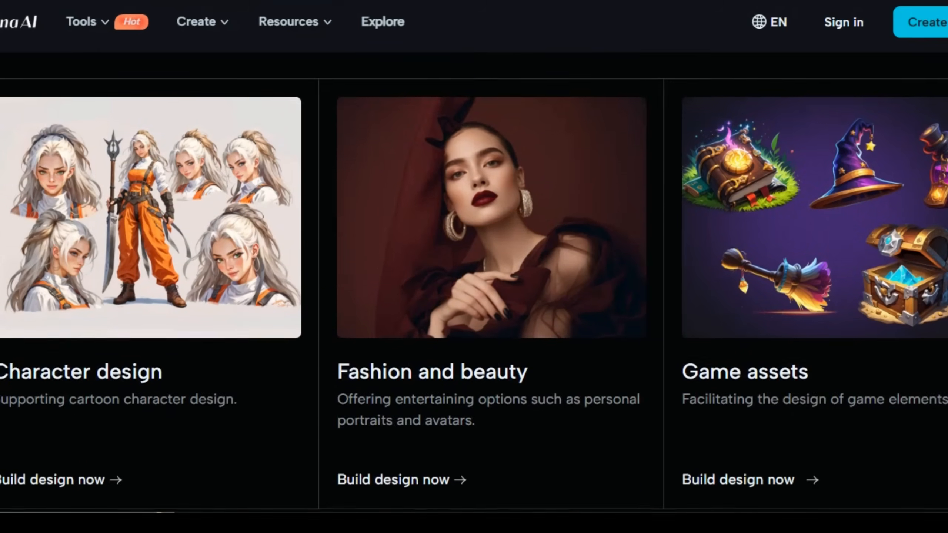
Start creating, sign in with Google, and dismiss the role survey to reach AI Image home.
{"action": "scroll", "scroll_direction": "up", "scroll_amount": 3}
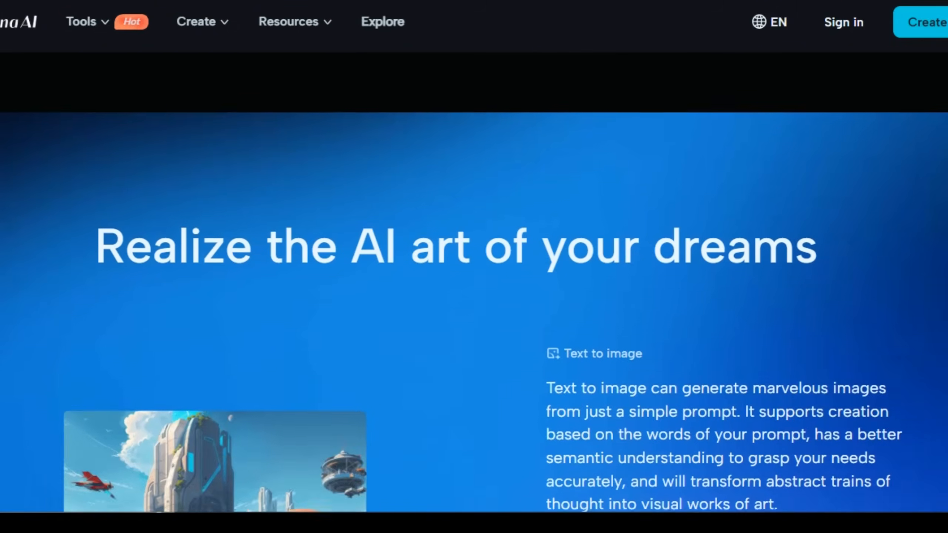
{"action": "scroll", "scroll_direction": "down", "scroll_amount": 3}
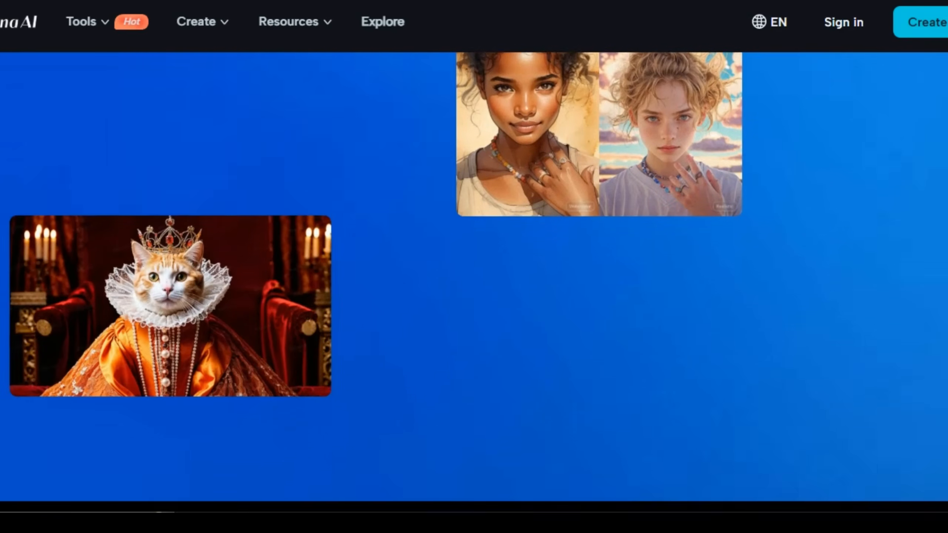
{"action": "left_click", "coordinate": [842, 22]}
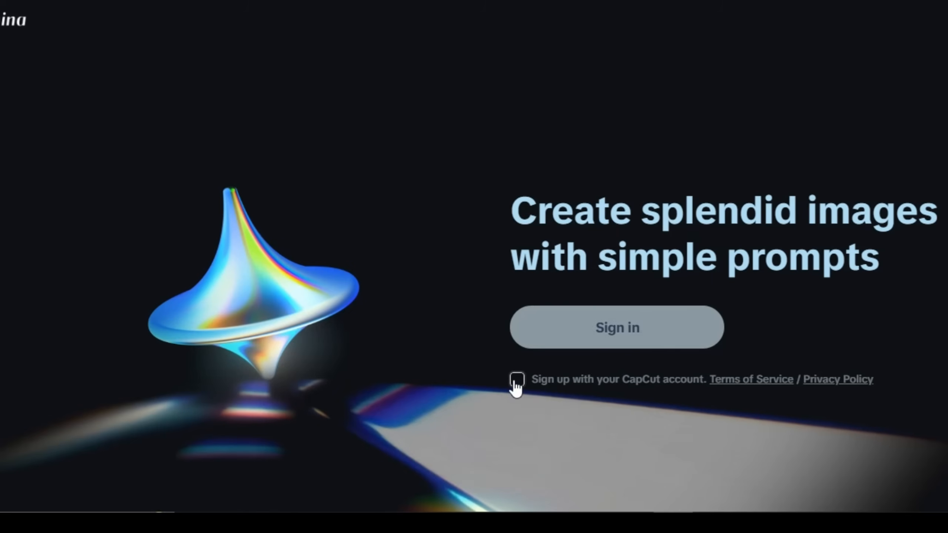
{"action": "left_click", "coordinate": [618, 327]}
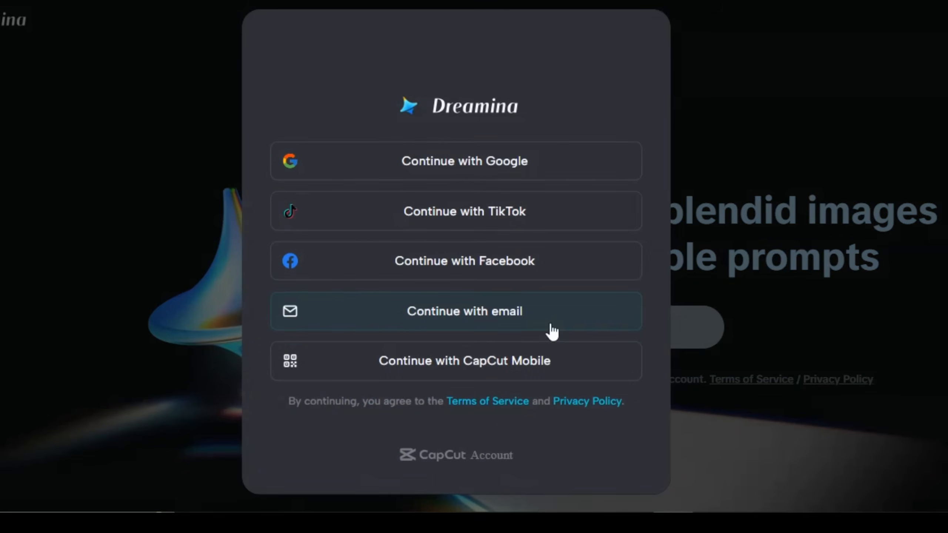
{"action": "mouse_move", "coordinate": [456, 162]}
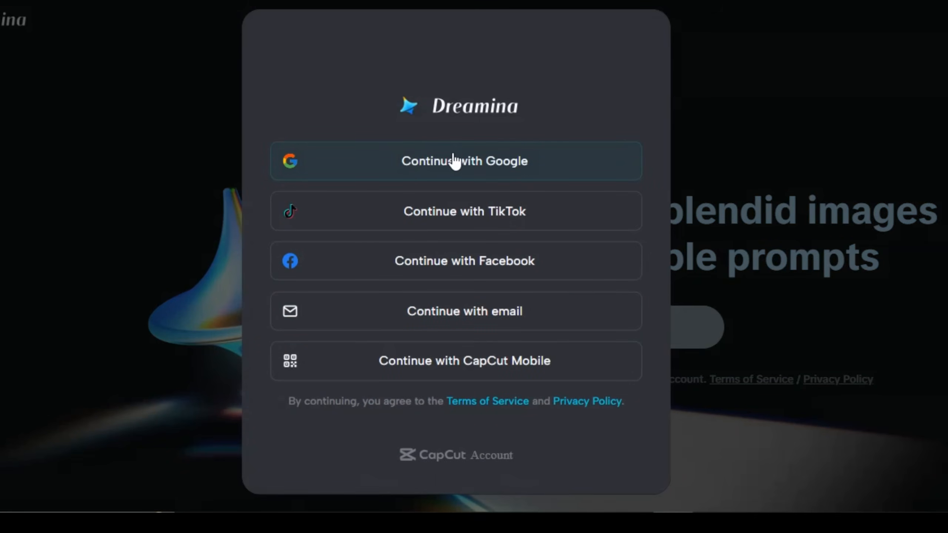
{"action": "mouse_move", "coordinate": [435, 166]}
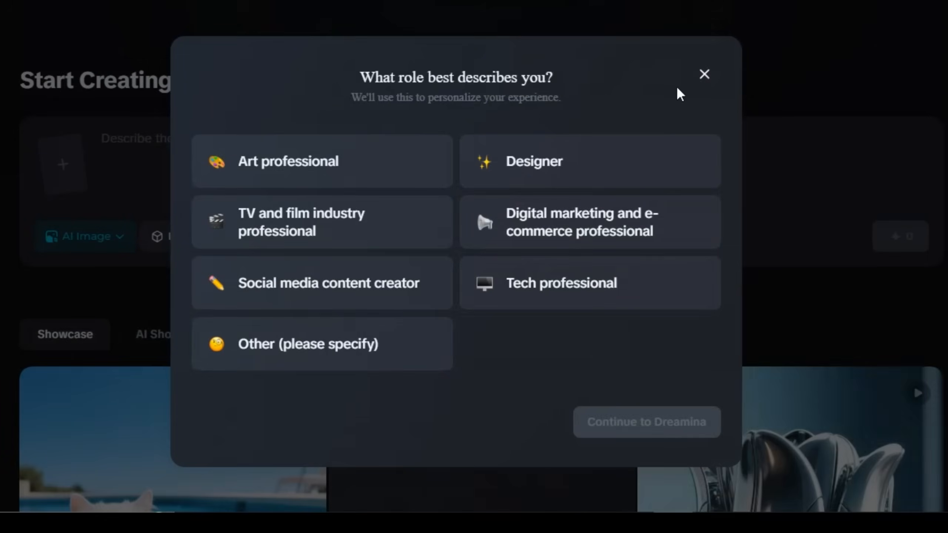
{"action": "left_click", "coordinate": [704, 74]}
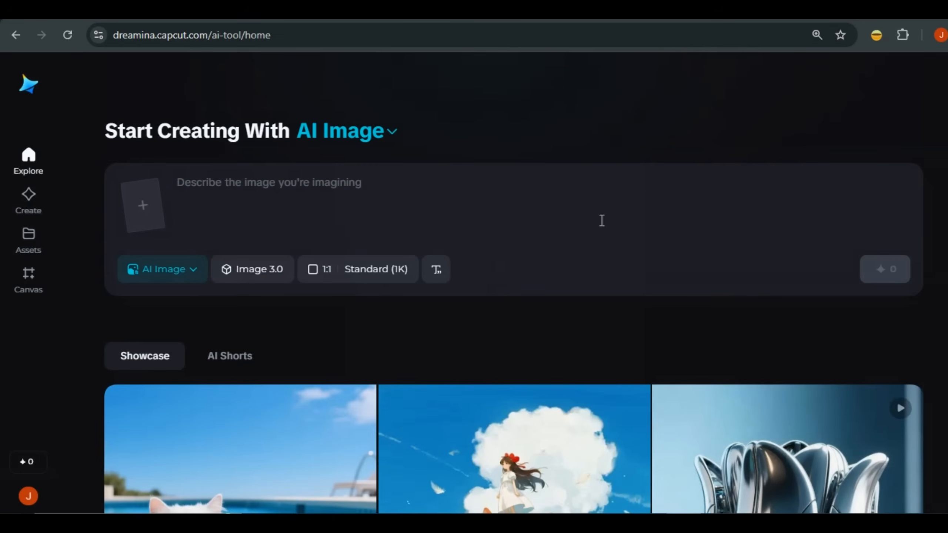
{"action": "mouse_move", "coordinate": [30, 487]}
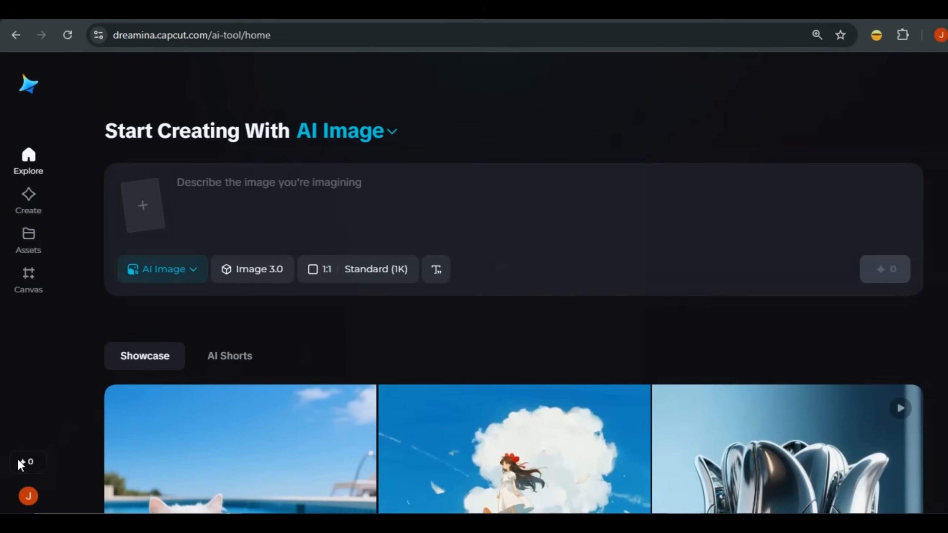
{"action": "mouse_move", "coordinate": [28, 468]}
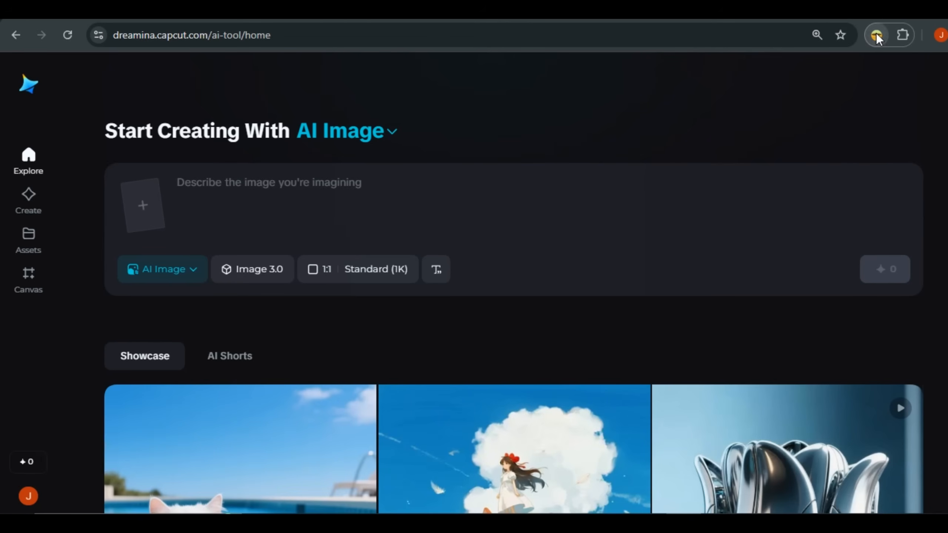
Connect TunnelBear VPN through a server country from the extension panel.
{"action": "left_click", "coordinate": [876, 35]}
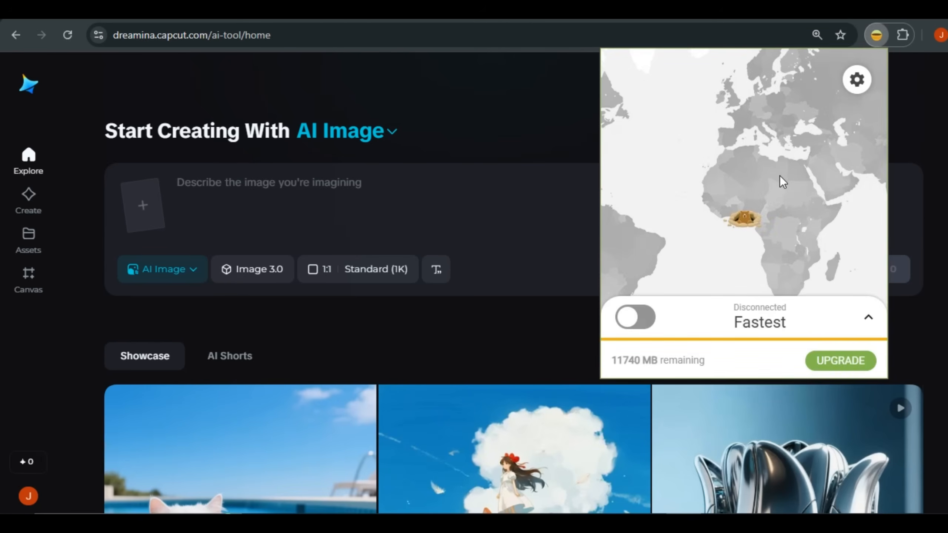
{"action": "mouse_move", "coordinate": [728, 216]}
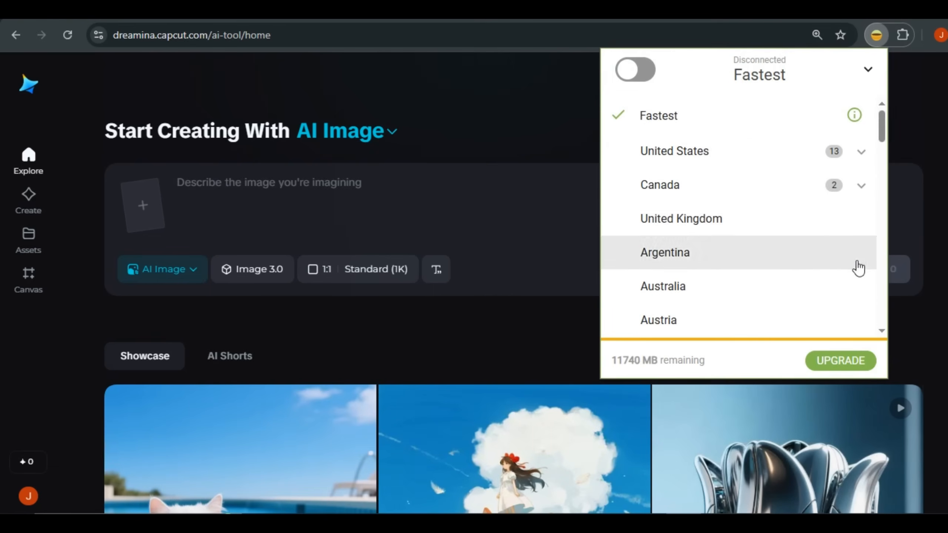
{"action": "left_click", "coordinate": [681, 218]}
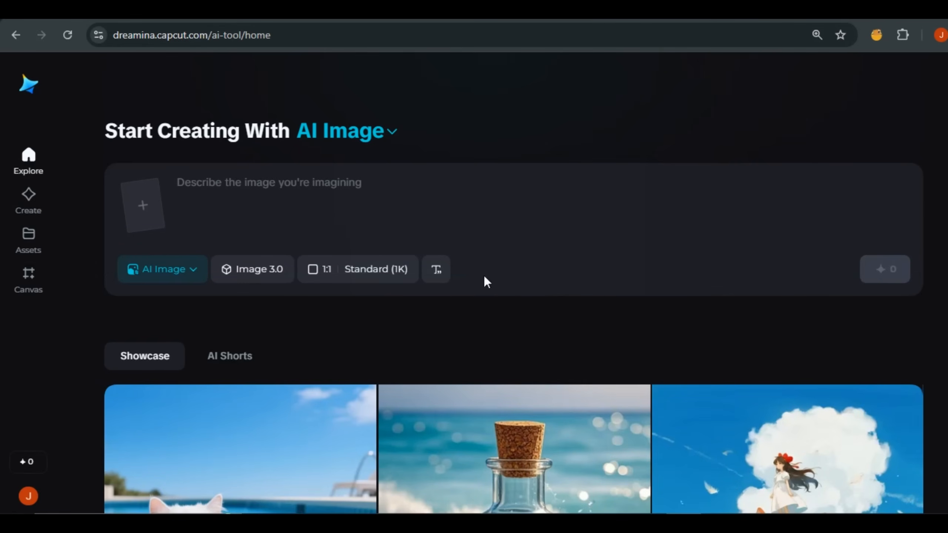
{"action": "mouse_move", "coordinate": [217, 71]}
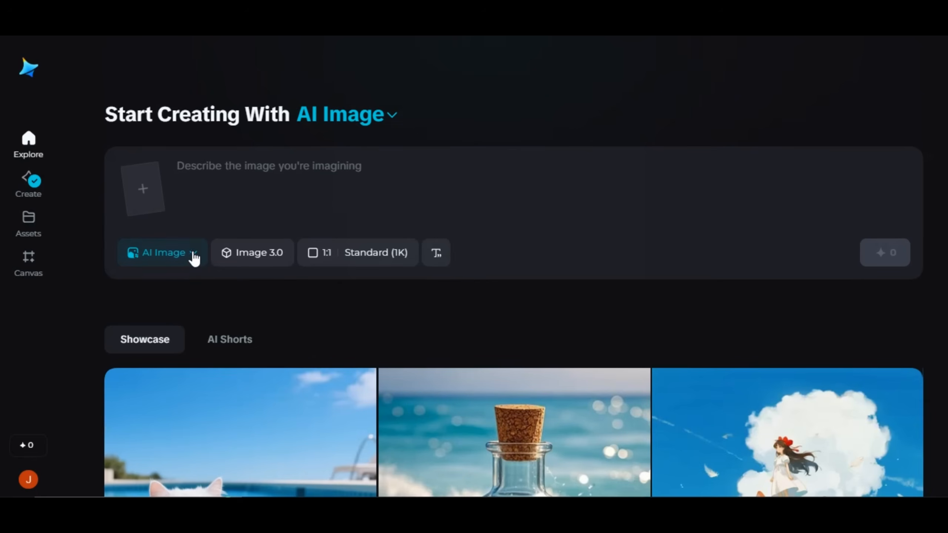
Switch to AI Video with Video S2.0 Pro, 16:9 aspect ratio and 5s duration.
{"action": "left_click", "coordinate": [162, 252]}
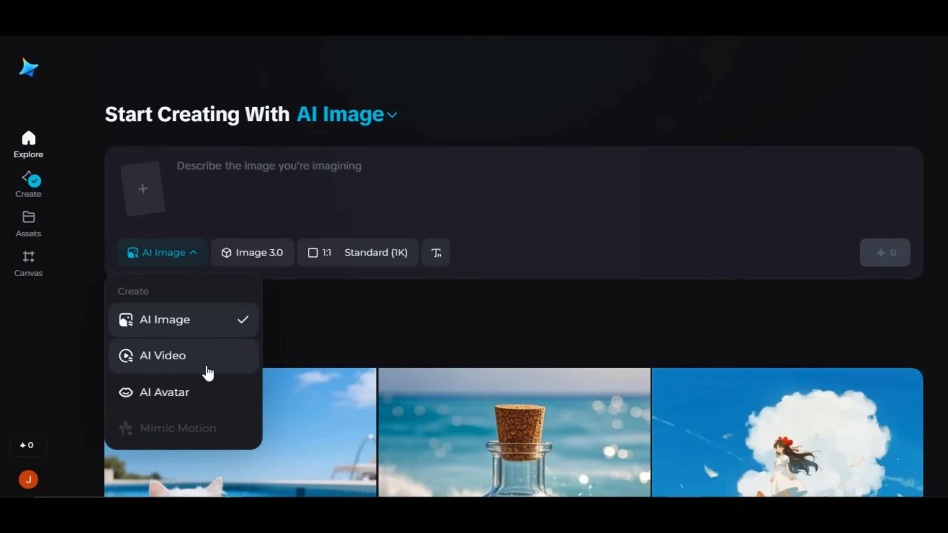
{"action": "mouse_move", "coordinate": [201, 403]}
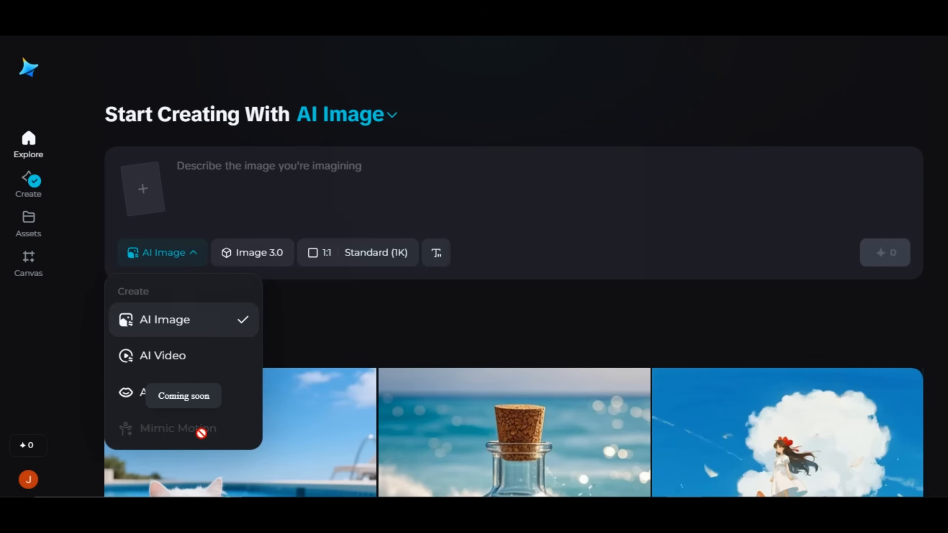
{"action": "left_click", "coordinate": [163, 356]}
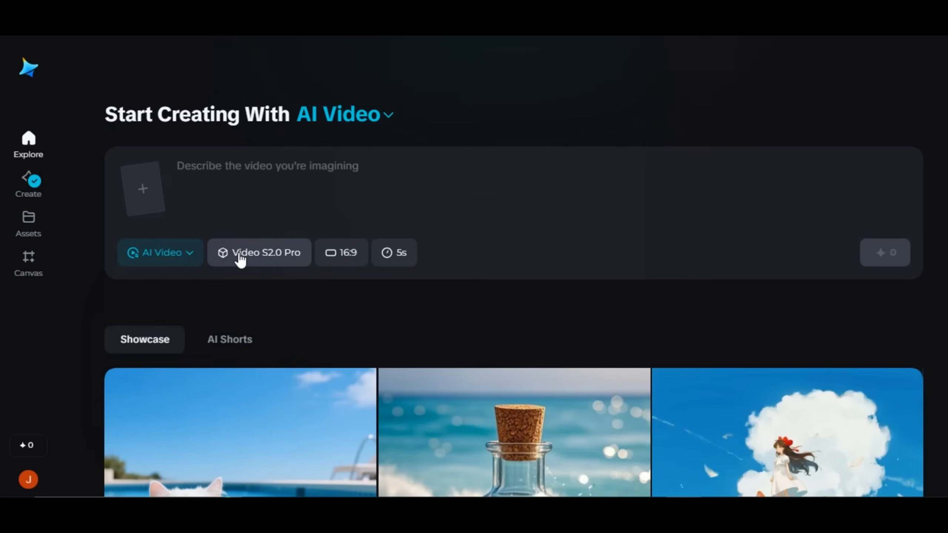
{"action": "left_click", "coordinate": [259, 253]}
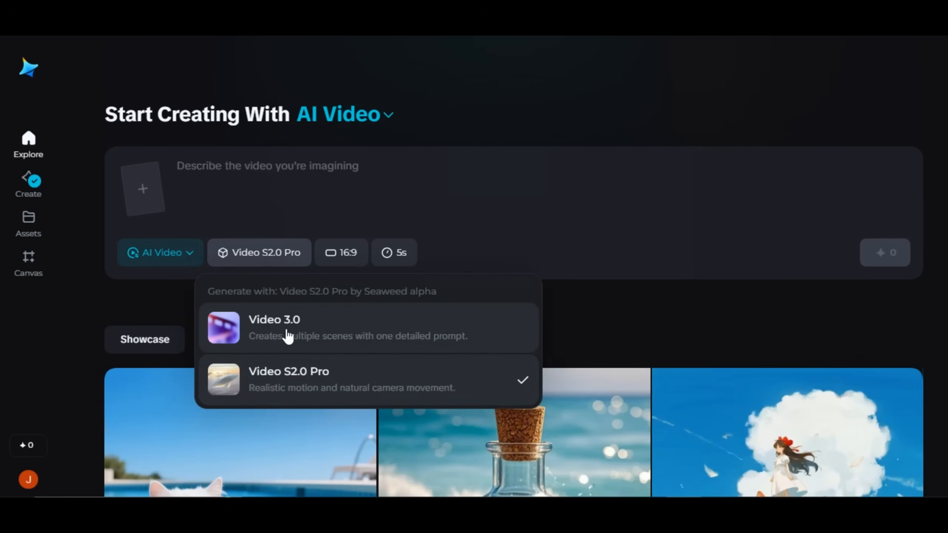
{"action": "mouse_move", "coordinate": [291, 345]}
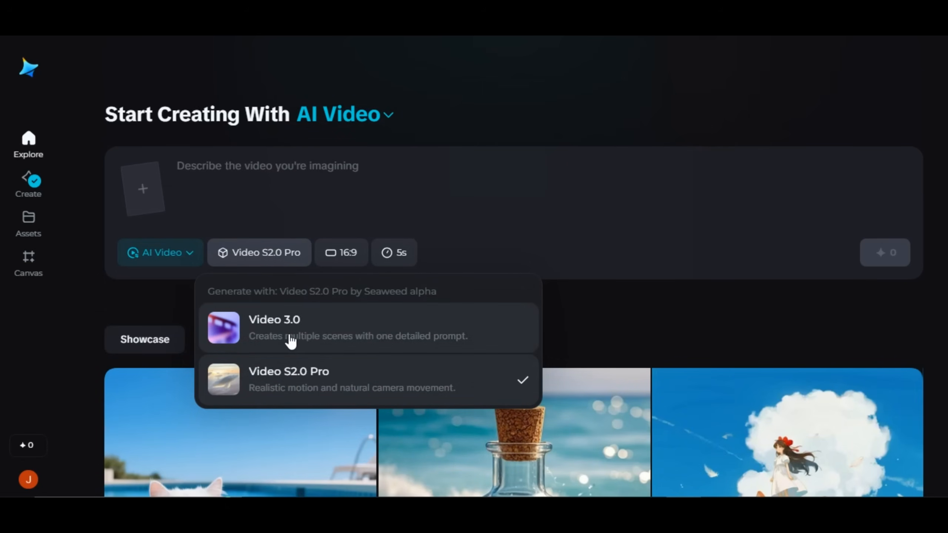
{"action": "mouse_move", "coordinate": [336, 351]}
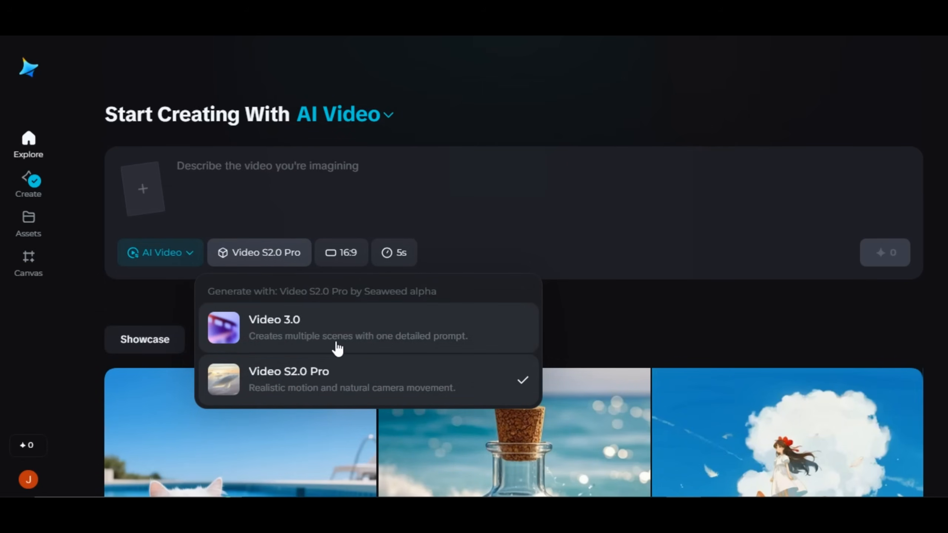
{"action": "mouse_move", "coordinate": [437, 354]}
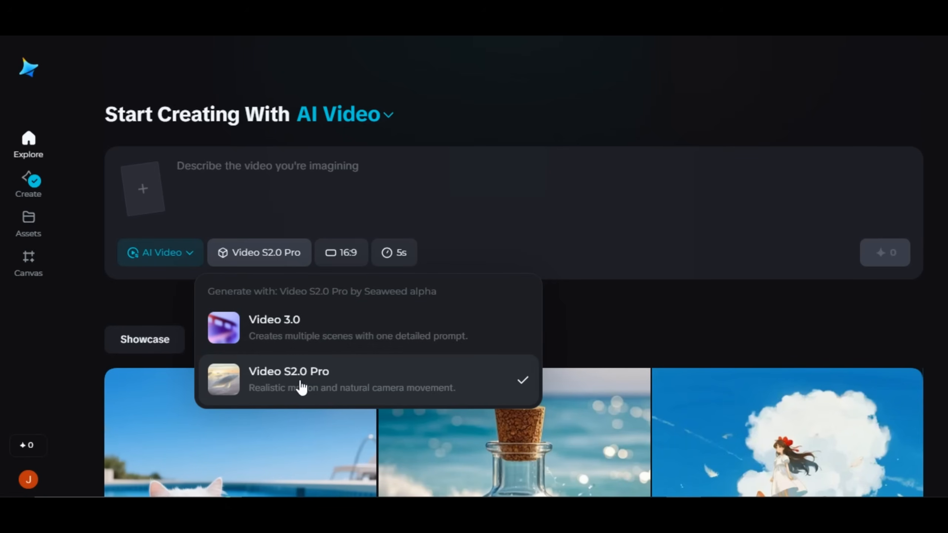
{"action": "mouse_move", "coordinate": [335, 391]}
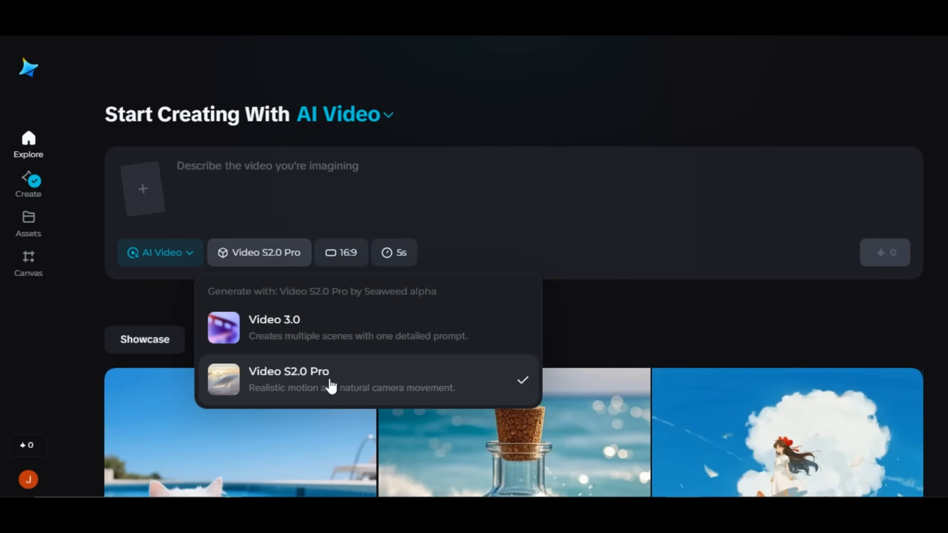
{"action": "left_click", "coordinate": [289, 380]}
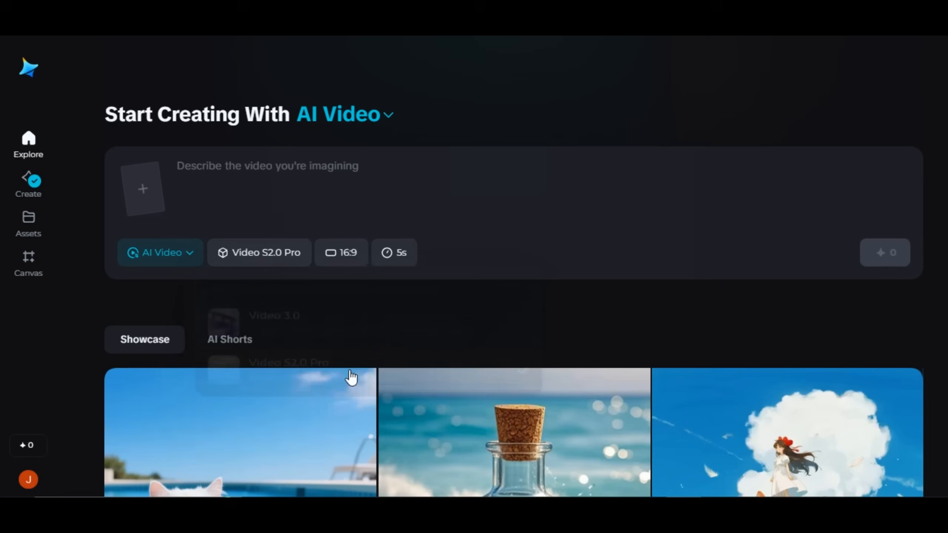
{"action": "left_click", "coordinate": [342, 252]}
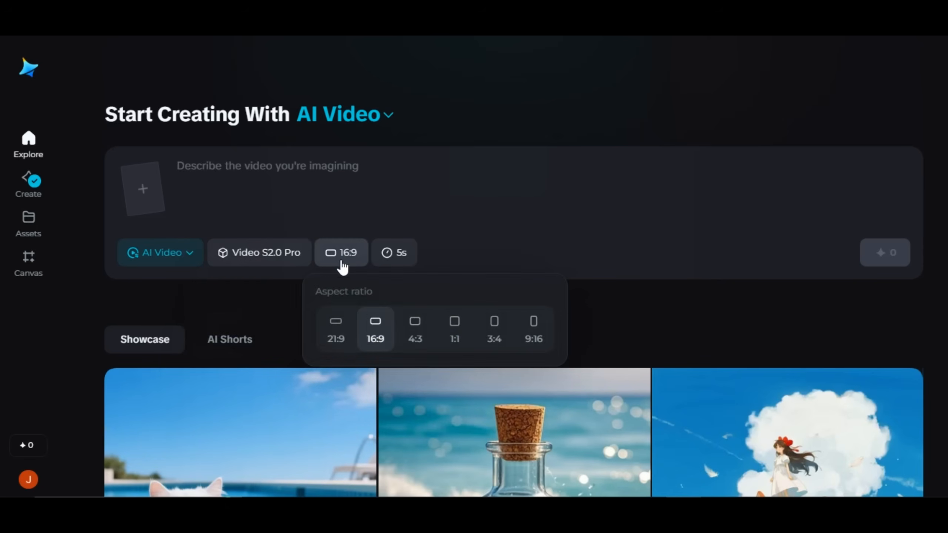
{"action": "left_click", "coordinate": [293, 186]}
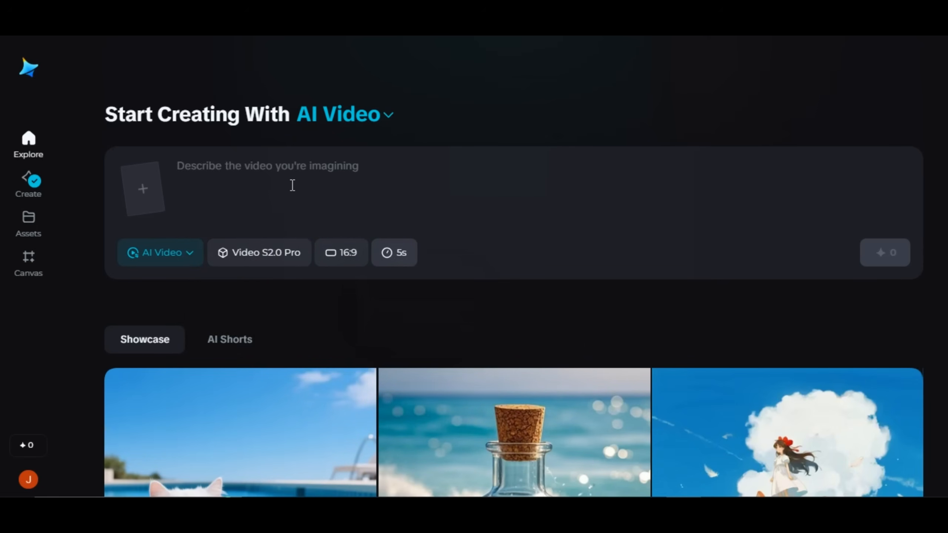
Generate the clip from the close-up blue British Shorthair cat licking the camera prompt.
{"action": "type", "text": "a close-up of a funny blue British Shorthair cat licking the camera with its tongue, fisheye lens effect, wide angle view, bright blue sky, daisy flowers in the foreground, vivid green spring meadow, ultra high resolution"}
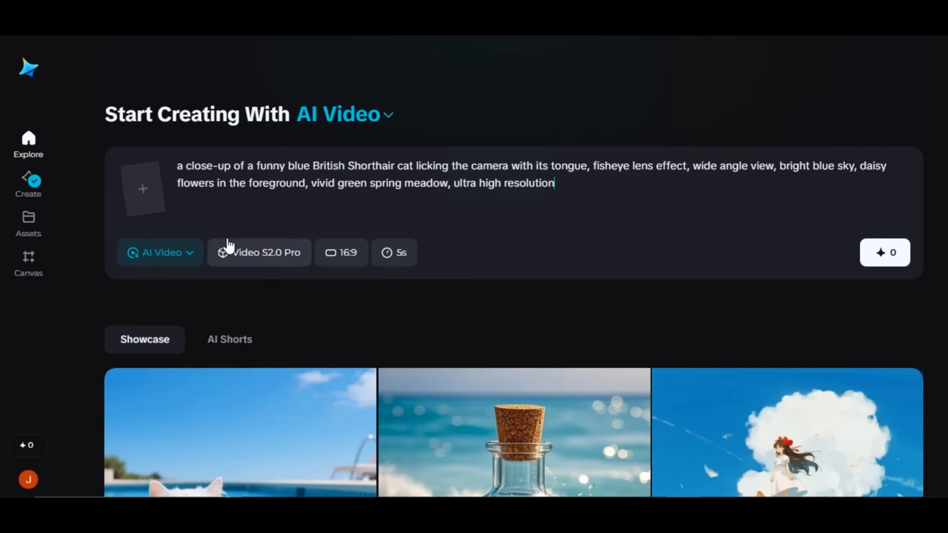
{"action": "mouse_move", "coordinate": [345, 205]}
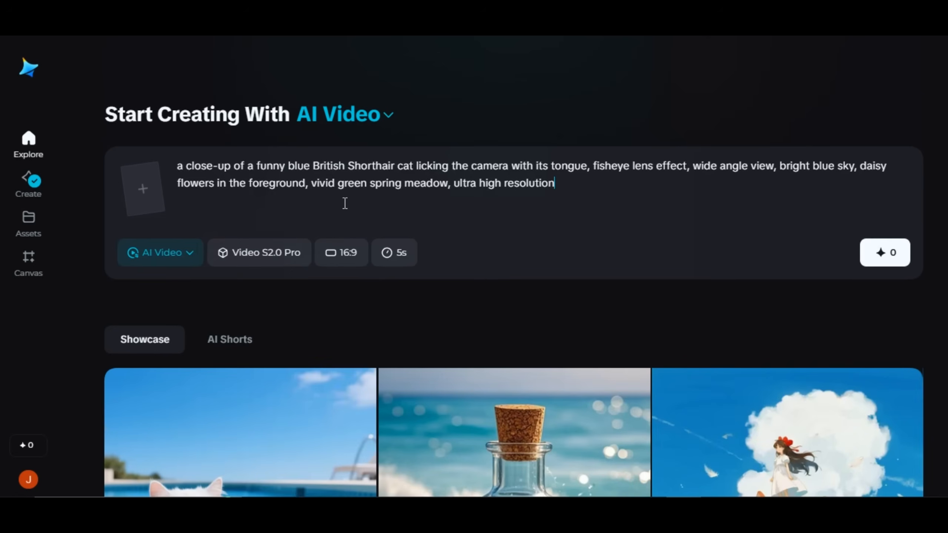
{"action": "mouse_move", "coordinate": [446, 203]}
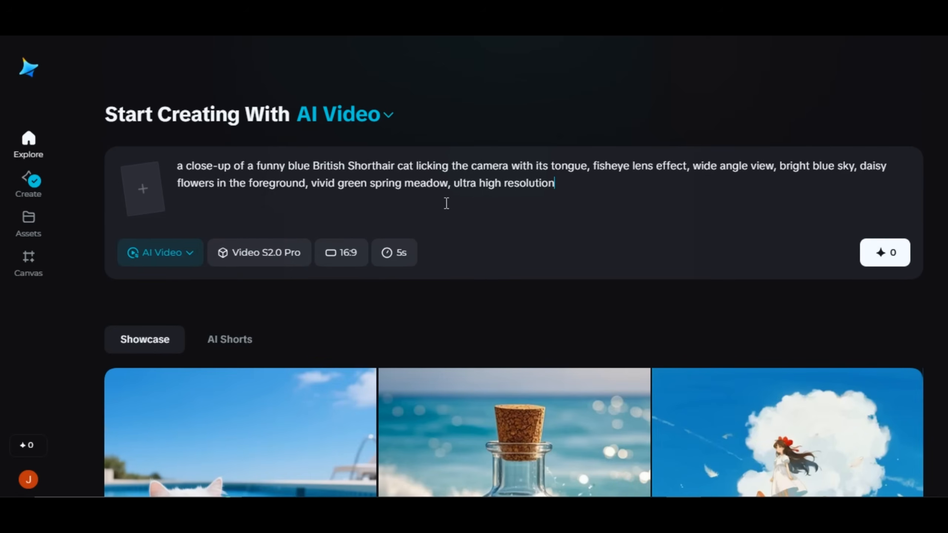
{"action": "left_click", "coordinate": [887, 251]}
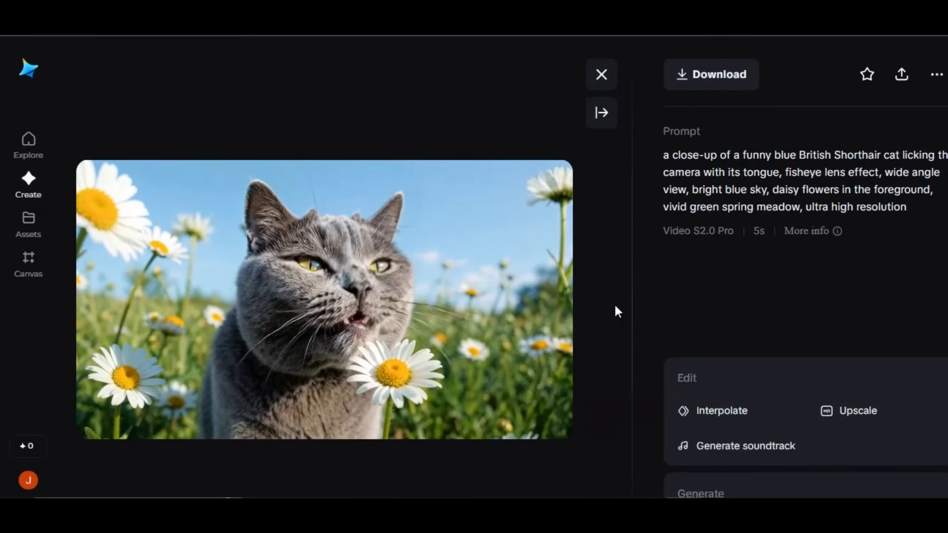
{"action": "mouse_move", "coordinate": [843, 411]}
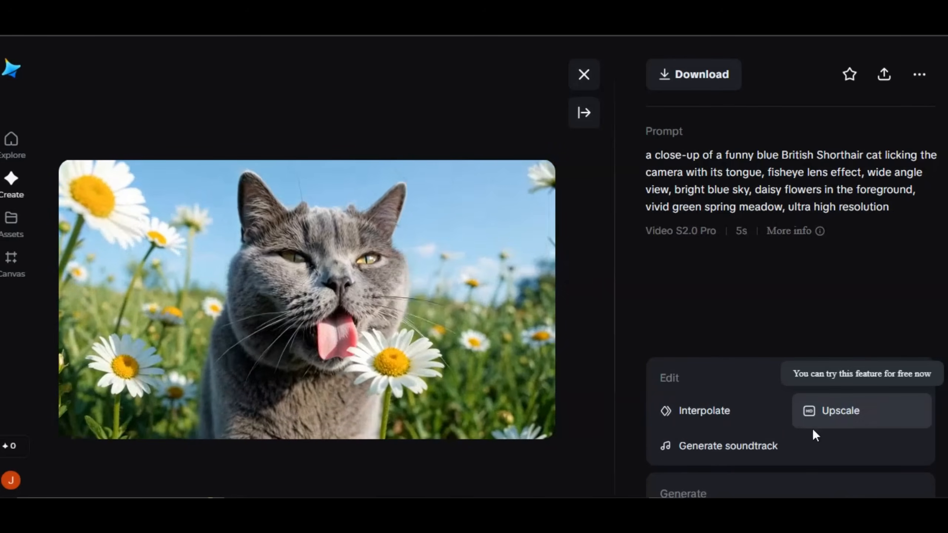
Generate a customised soundtrack with theme, genre and mood, then preview the result.
{"action": "left_click", "coordinate": [728, 446]}
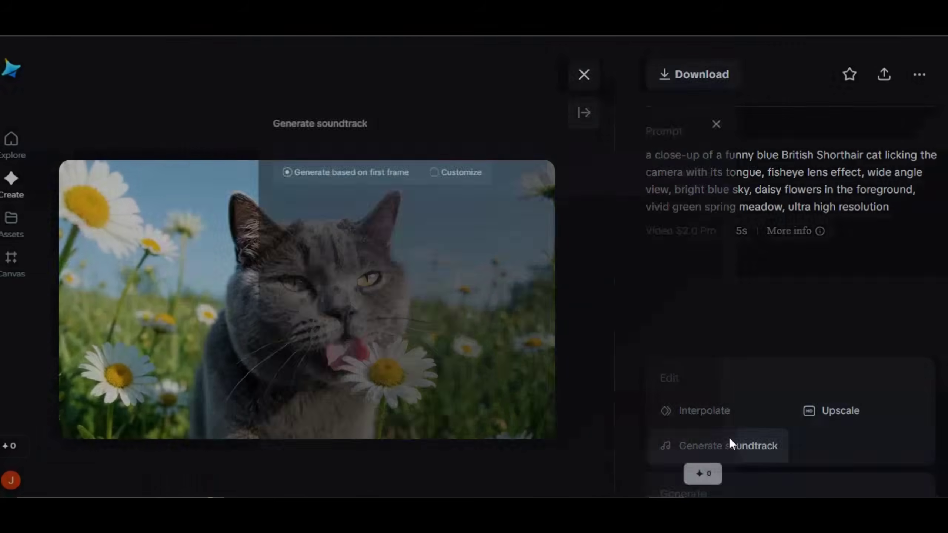
{"action": "left_click", "coordinate": [726, 446]}
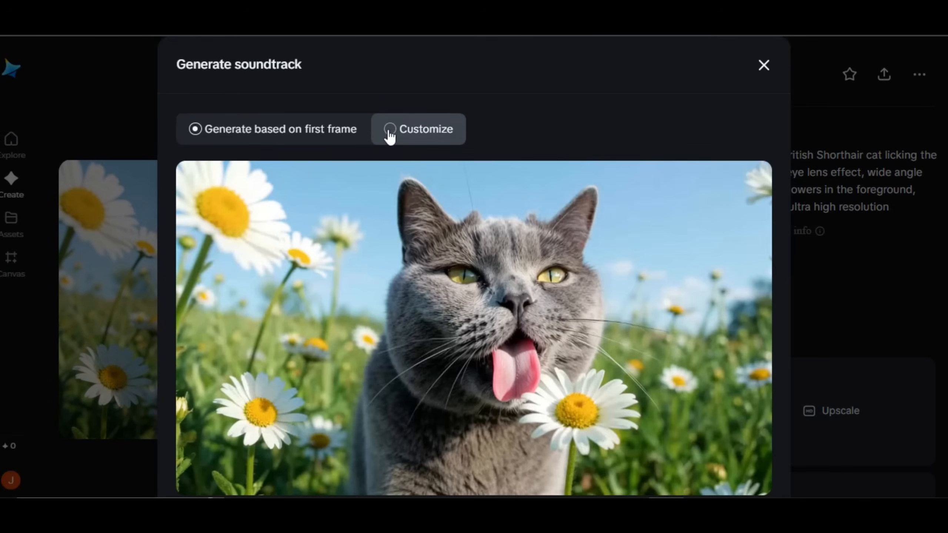
{"action": "left_click", "coordinate": [390, 130]}
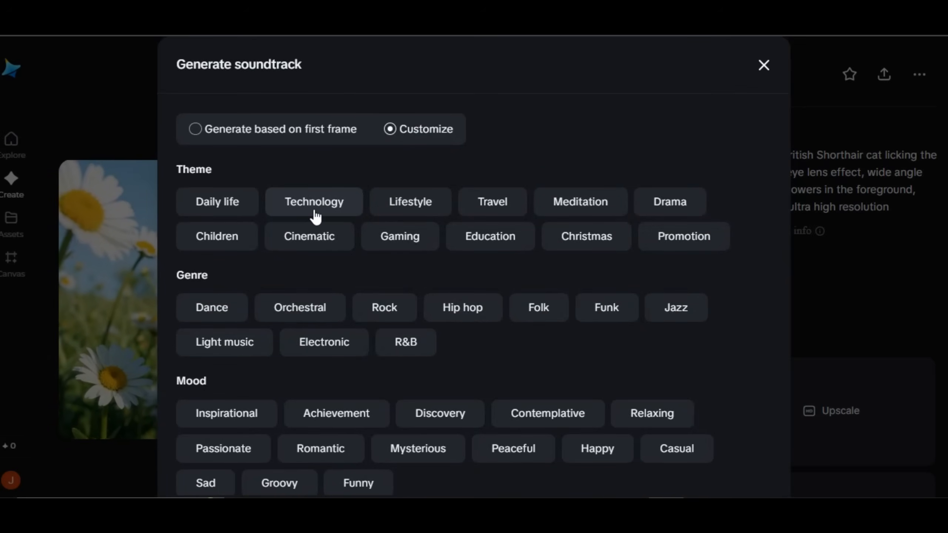
{"action": "scroll", "scroll_direction": "down", "scroll_amount": 3}
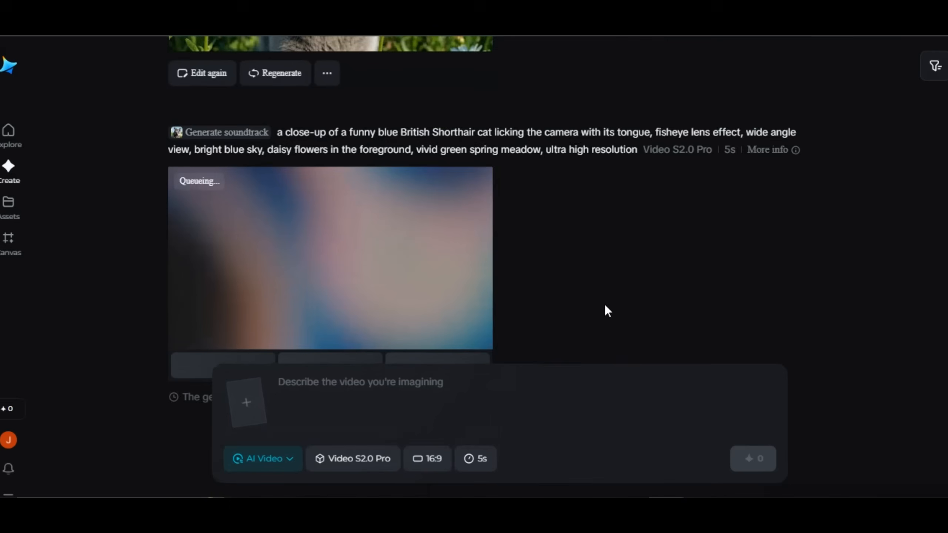
{"action": "left_click", "coordinate": [330, 273]}
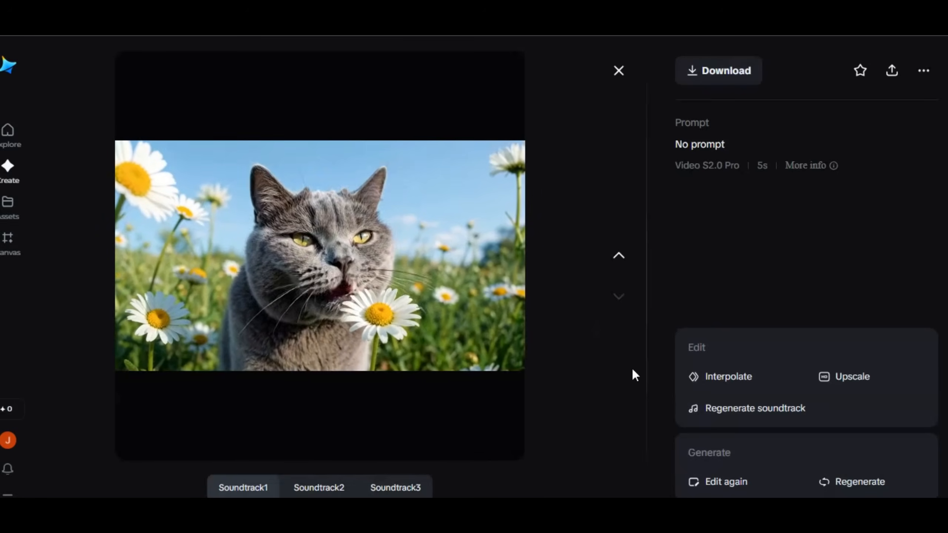
{"action": "left_click", "coordinate": [618, 71]}
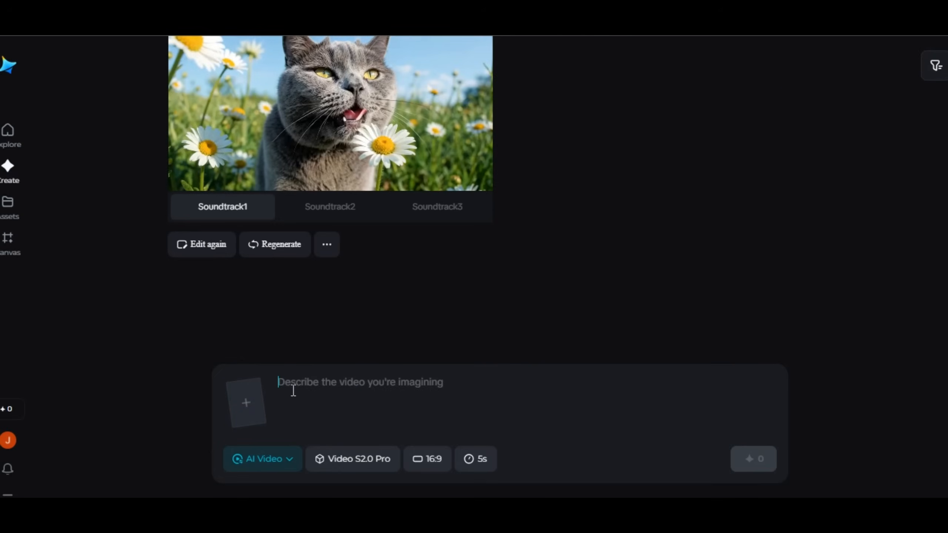
Generate the tiger BMX Olympics clip, then the pasted beach-chair prompt with Video 3.0.
{"action": "type", "text": "A tiger performs BMX tricks at the Olmpics"}
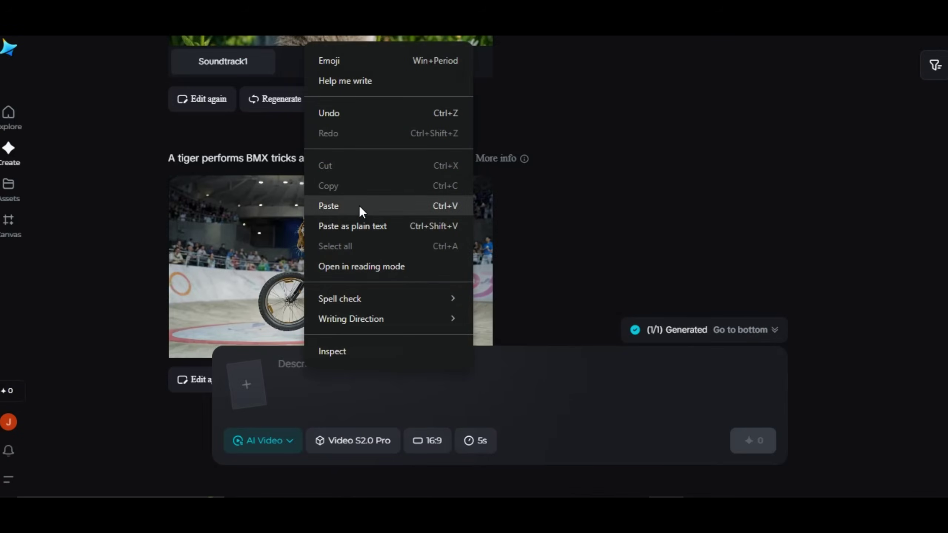
{"action": "left_click", "coordinate": [352, 441]}
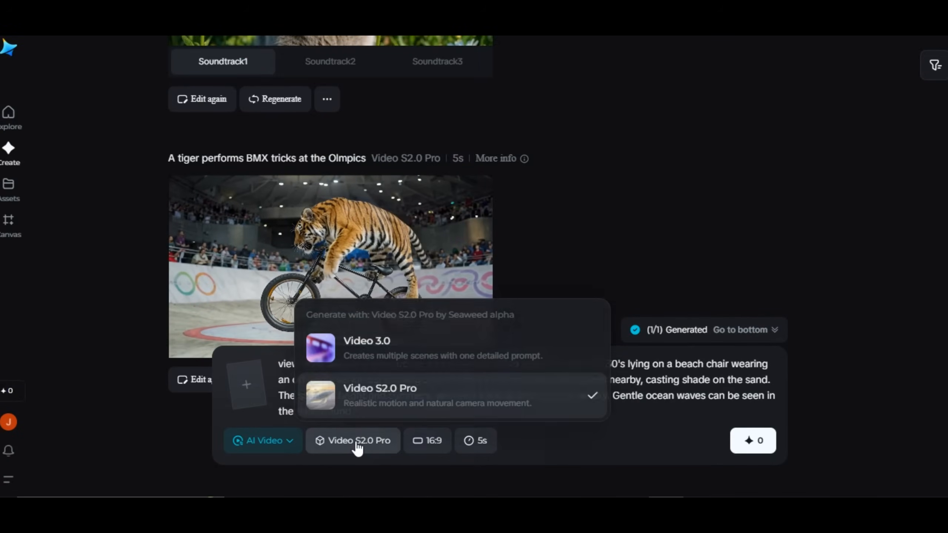
{"action": "left_click", "coordinate": [366, 345]}
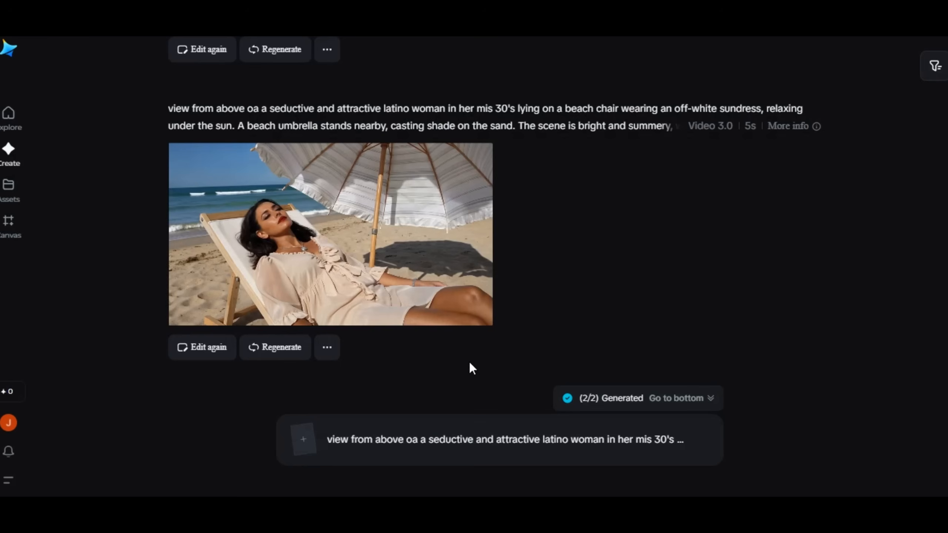
{"action": "left_click", "coordinate": [330, 241]}
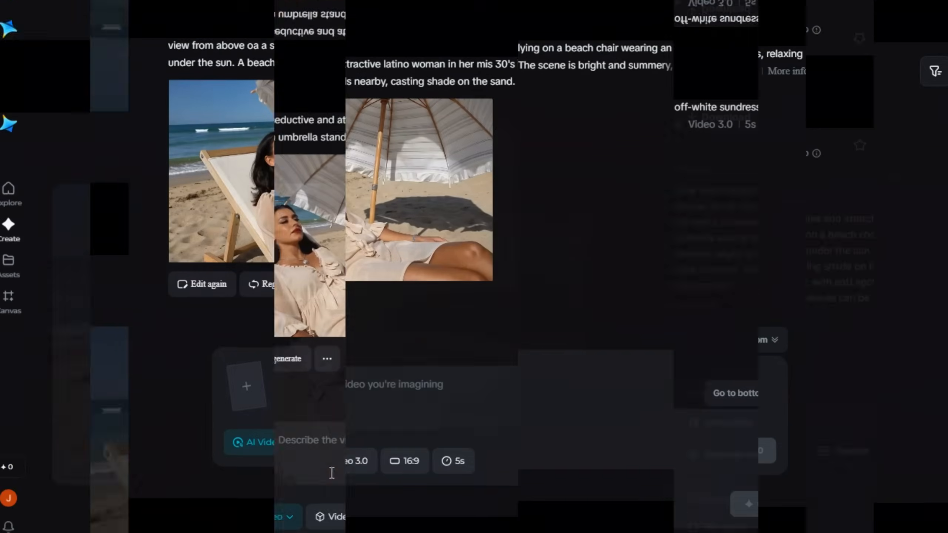
Generate the cinematic luxury car/astronaut prompt with Video 3.0 and view the finished clip.
{"action": "type", "text": "Cinematic of a luxury car travels very fast and the camera captures the movements of the car in a dynamic way, CUT TO a astronaut rode a white horse and galloped on the lunar surface. The horse's hooves raised dust on the lunar surface. The camera followed the horse's gallop, CUT TO a bl"}
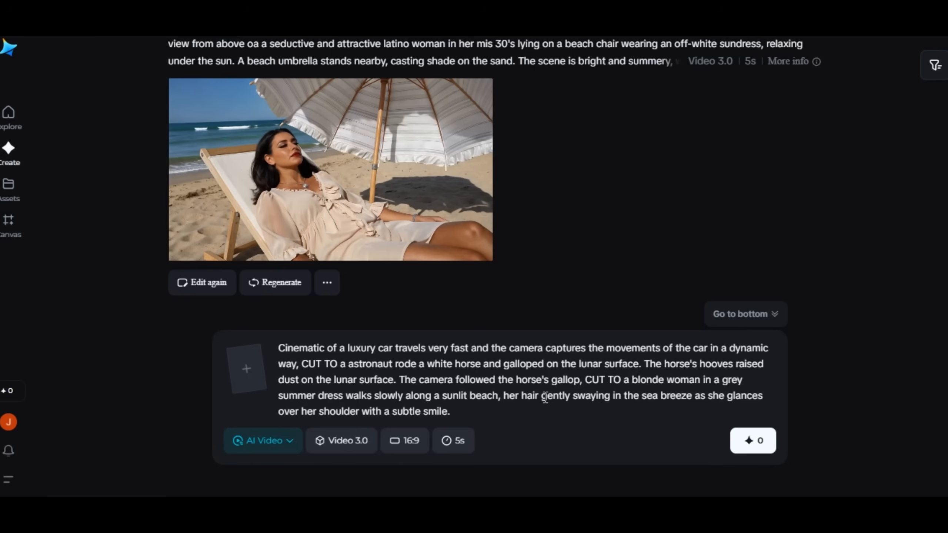
{"action": "mouse_move", "coordinate": [481, 431]}
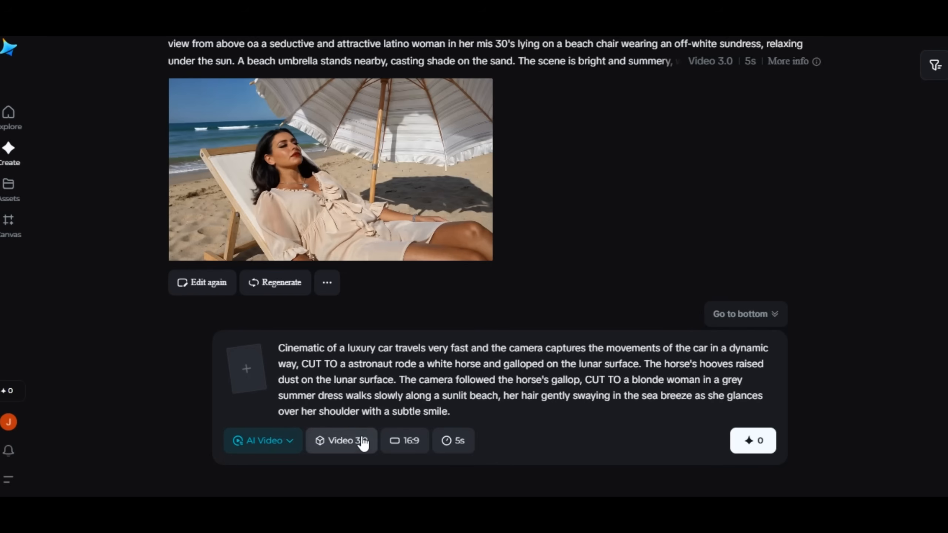
{"action": "left_click", "coordinate": [341, 441]}
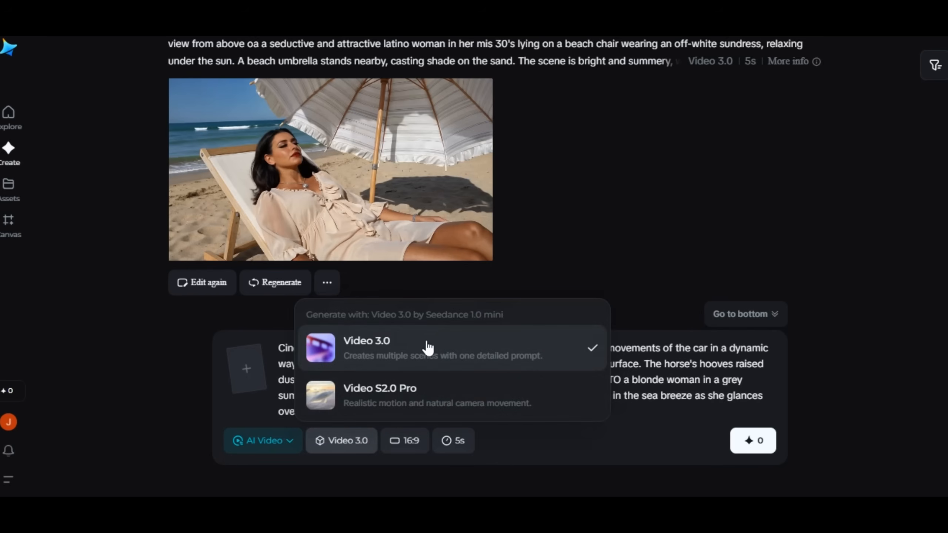
{"action": "mouse_move", "coordinate": [407, 352]}
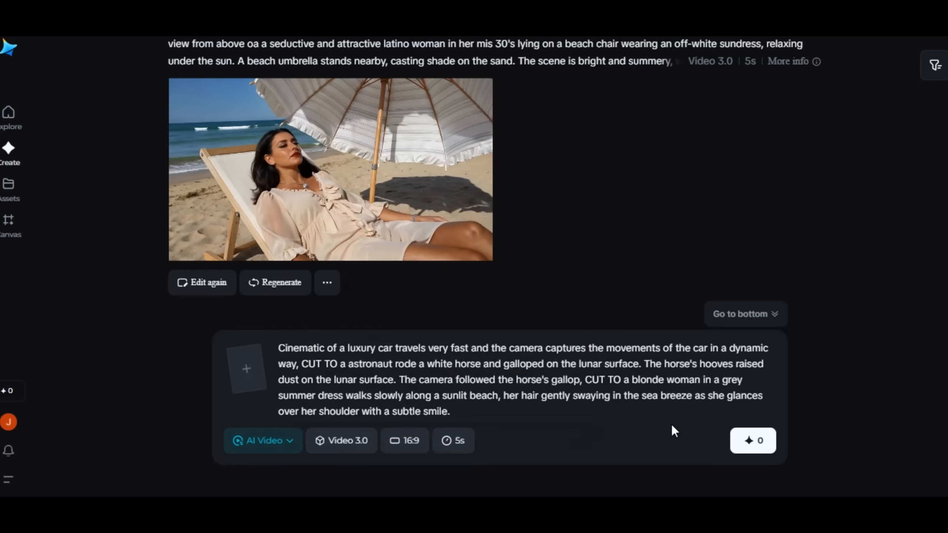
{"action": "left_click", "coordinate": [752, 441]}
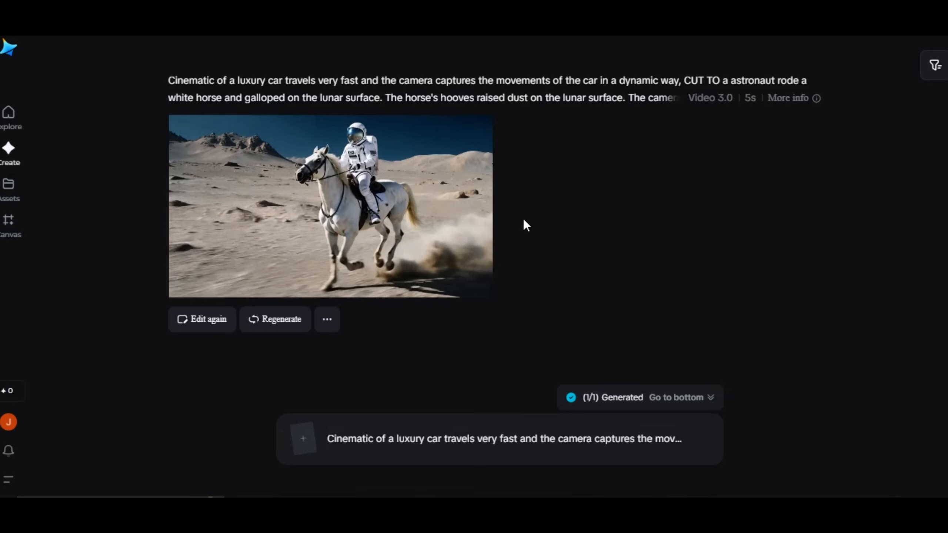
{"action": "left_click", "coordinate": [328, 206]}
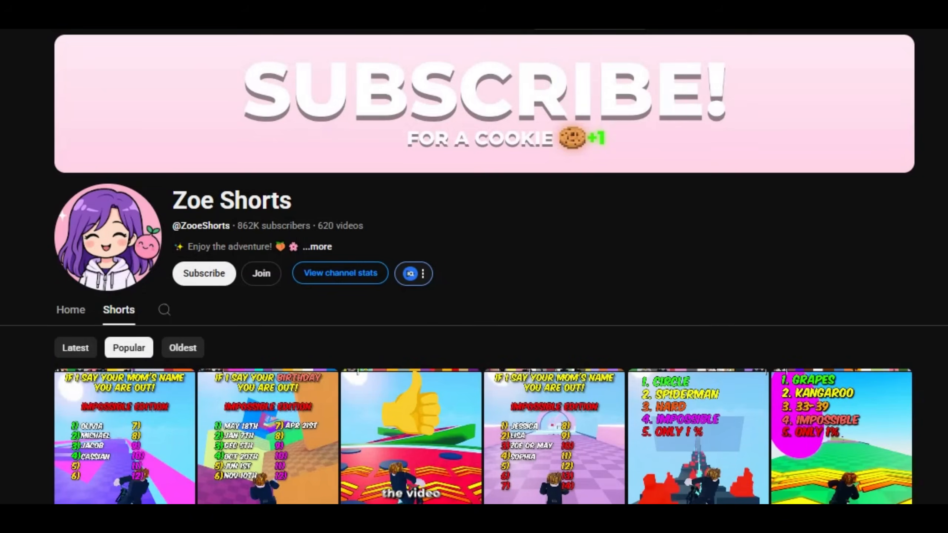
Read the Zoe channel's 118,761,010 total views, then browse its Shorts grid.
{"action": "scroll", "scroll_direction": "down", "scroll_amount": 3}
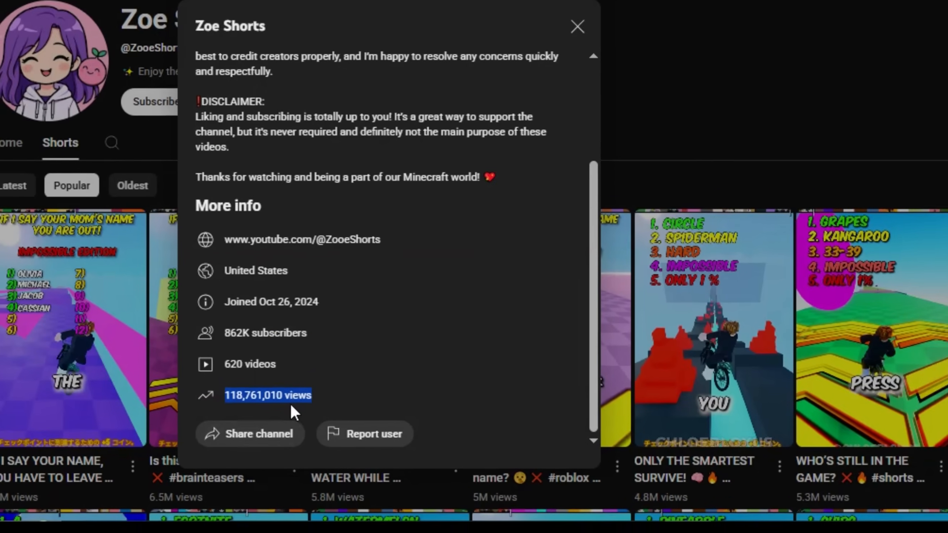
{"action": "left_click", "coordinate": [577, 27]}
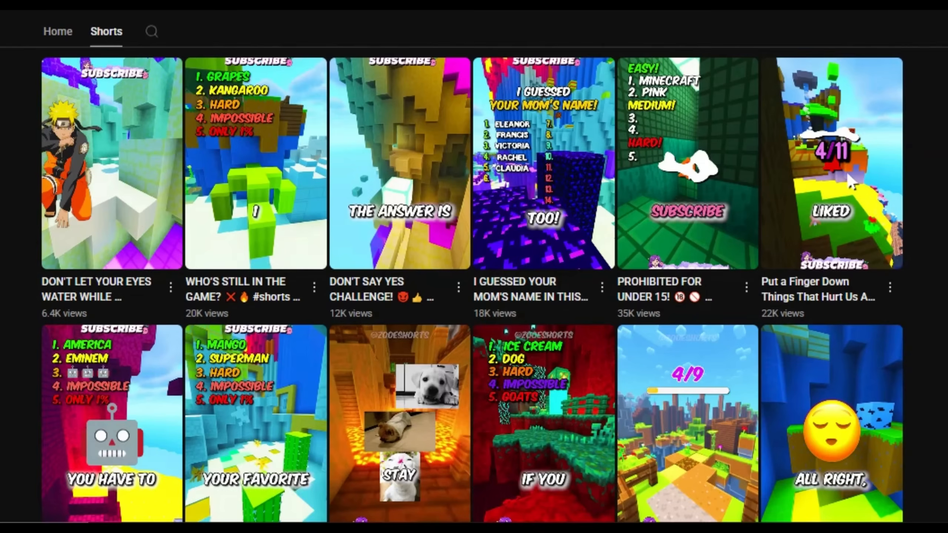
{"action": "scroll", "scroll_direction": "down", "scroll_amount": 3}
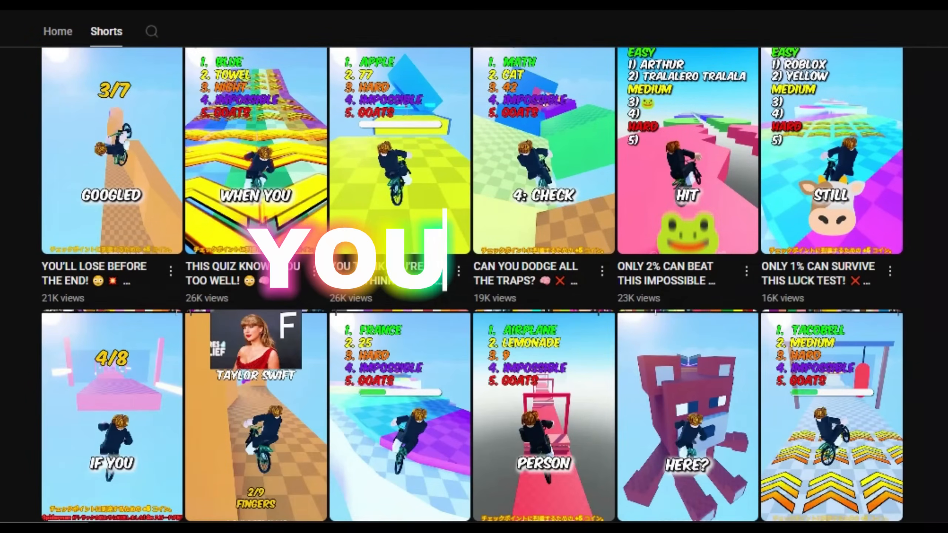
{"action": "scroll", "scroll_direction": "down", "scroll_amount": 3}
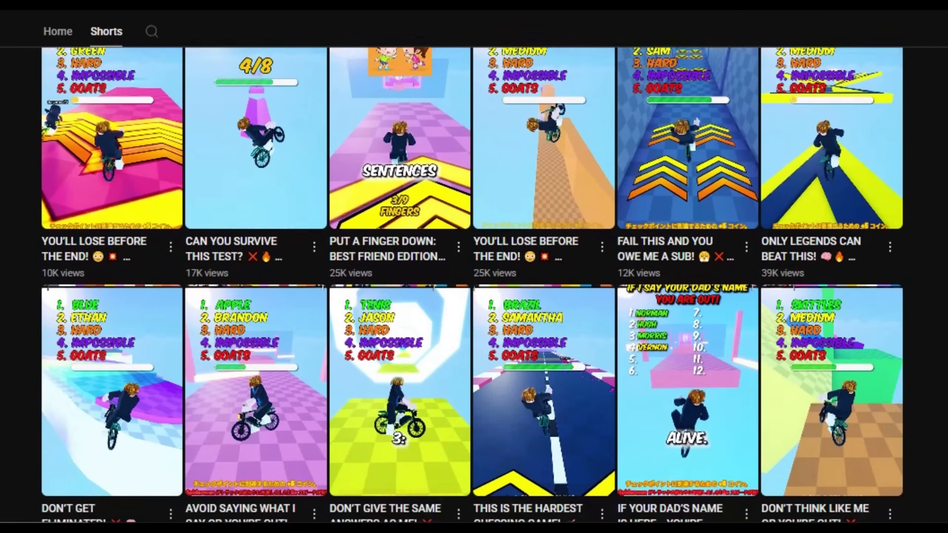
{"action": "scroll", "scroll_direction": "down", "scroll_amount": 3}
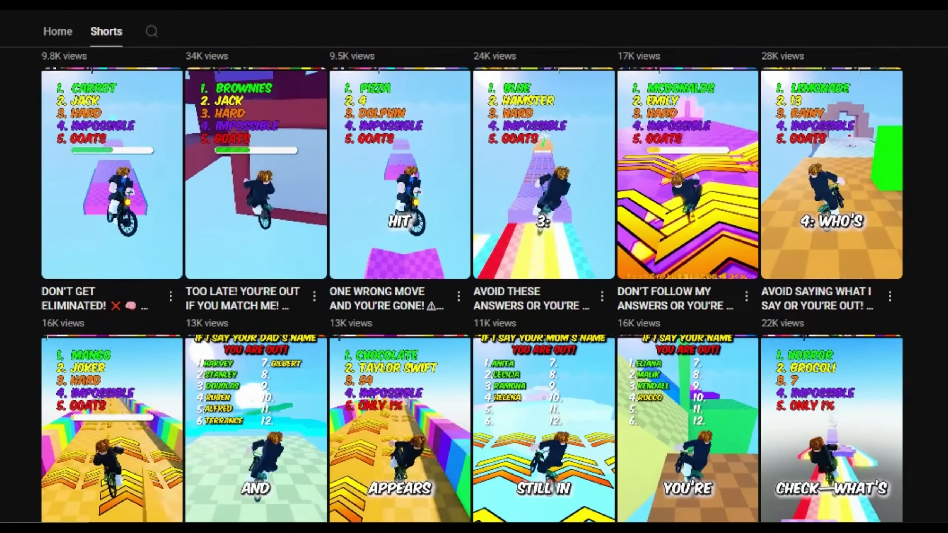
{"action": "scroll", "scroll_direction": "down", "scroll_amount": 3}
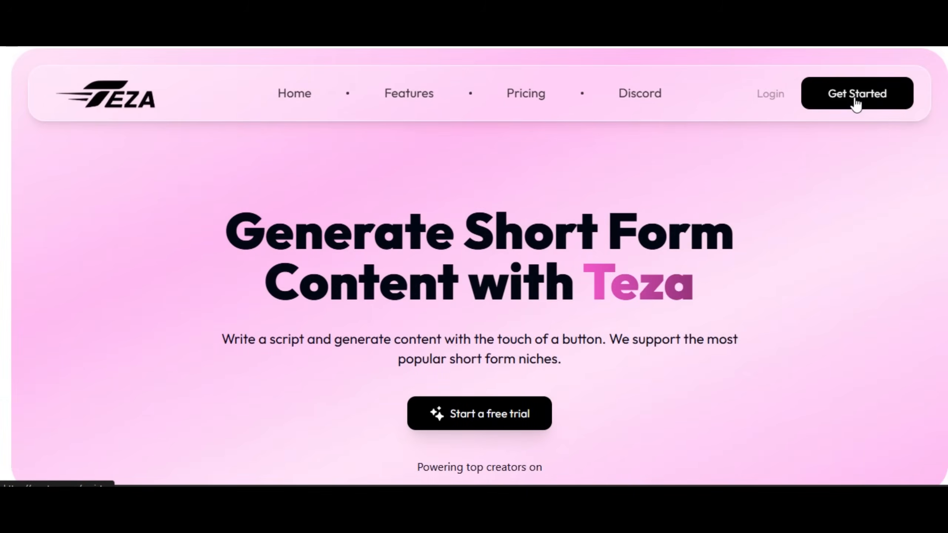
Create a short with Rick and Morty, a Set 2 color question script and Minecraft background.
{"action": "left_click", "coordinate": [857, 94]}
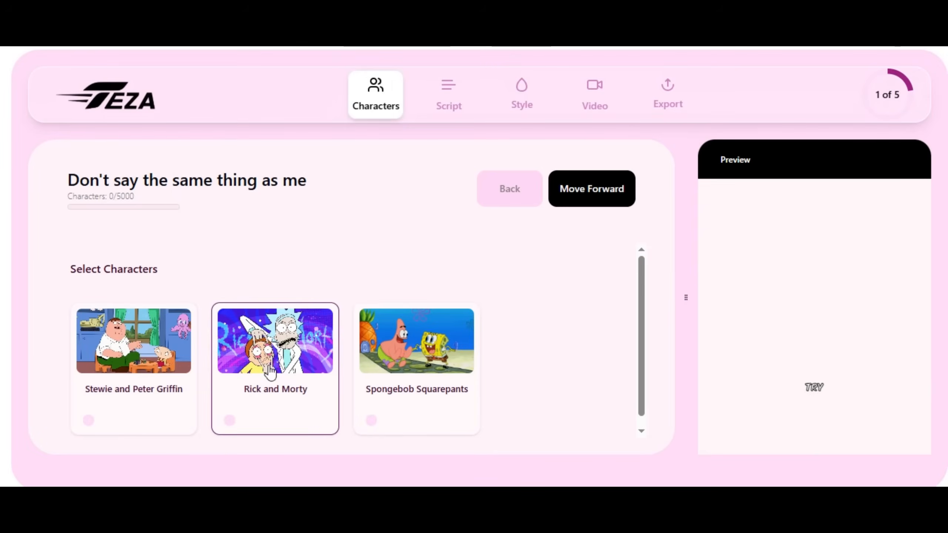
{"action": "left_click", "coordinate": [591, 189]}
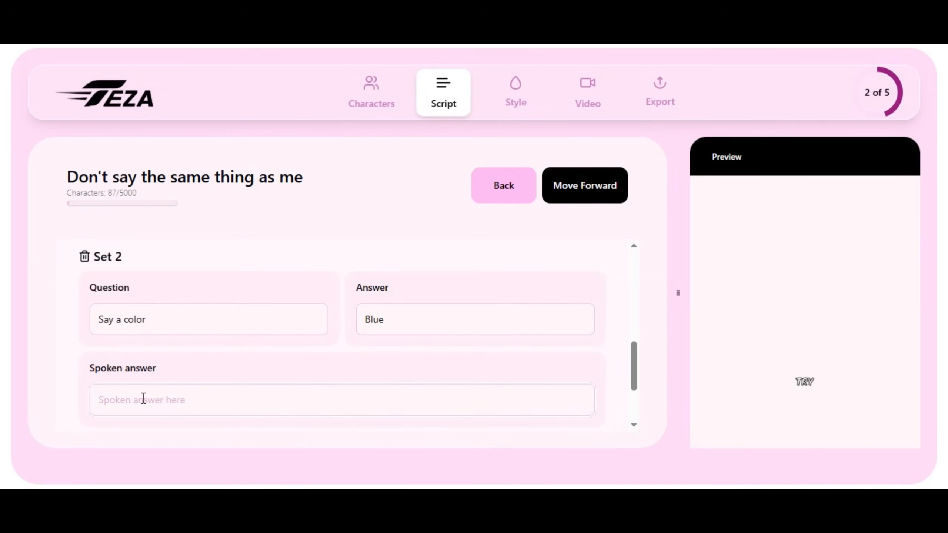
{"action": "left_click", "coordinate": [515, 88]}
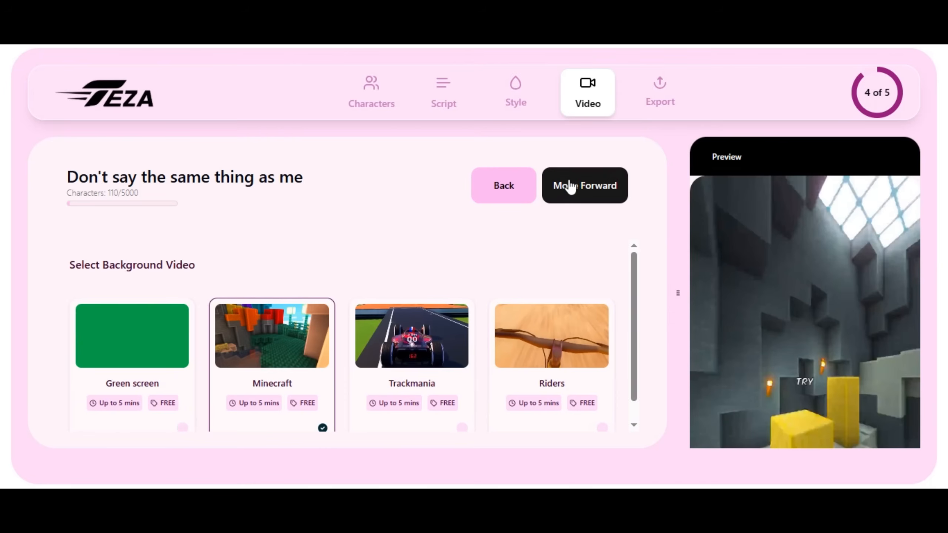
{"action": "left_click", "coordinate": [585, 185]}
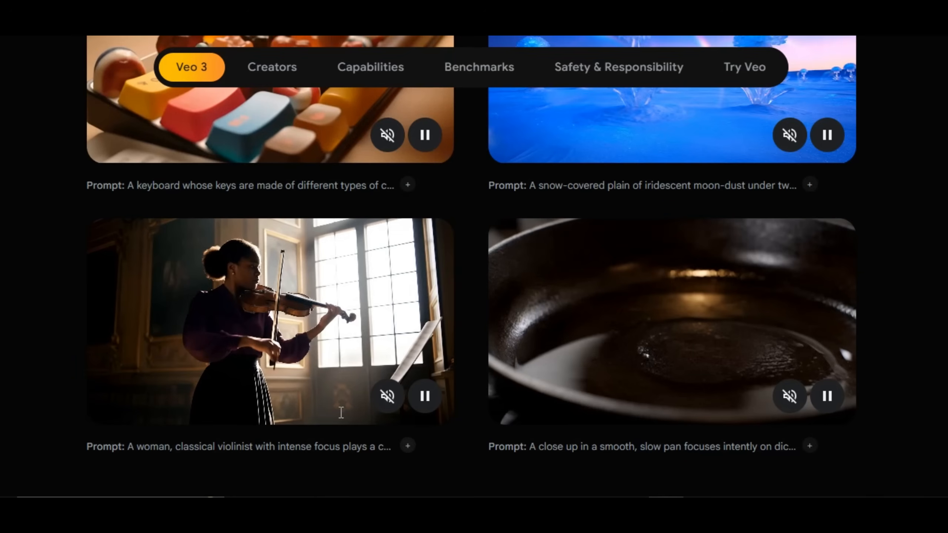
View the Veo 3 example gallery and the classical violinist clip's prompt.
{"action": "left_click", "coordinate": [407, 446]}
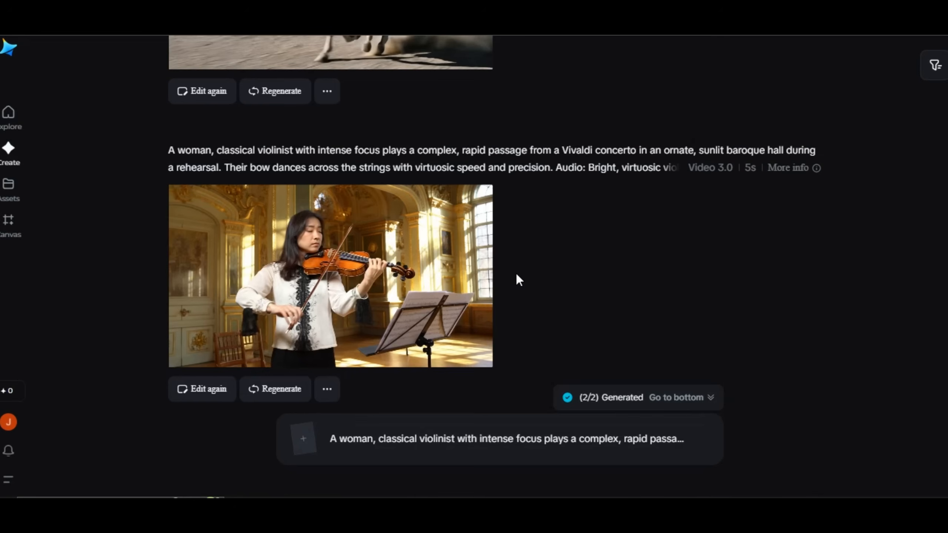
Generate a soundtrack for the violinist clip from its detail view.
{"action": "left_click", "coordinate": [326, 283]}
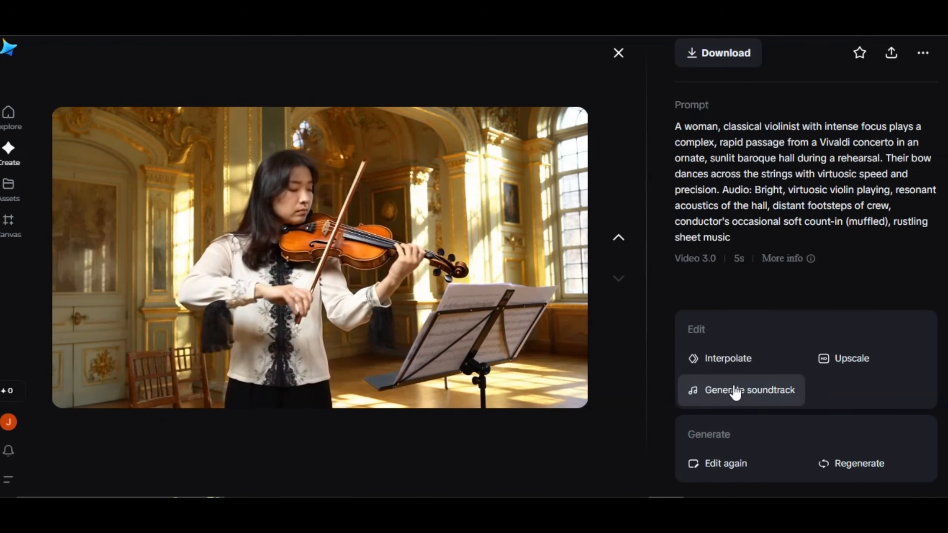
{"action": "left_click", "coordinate": [741, 390]}
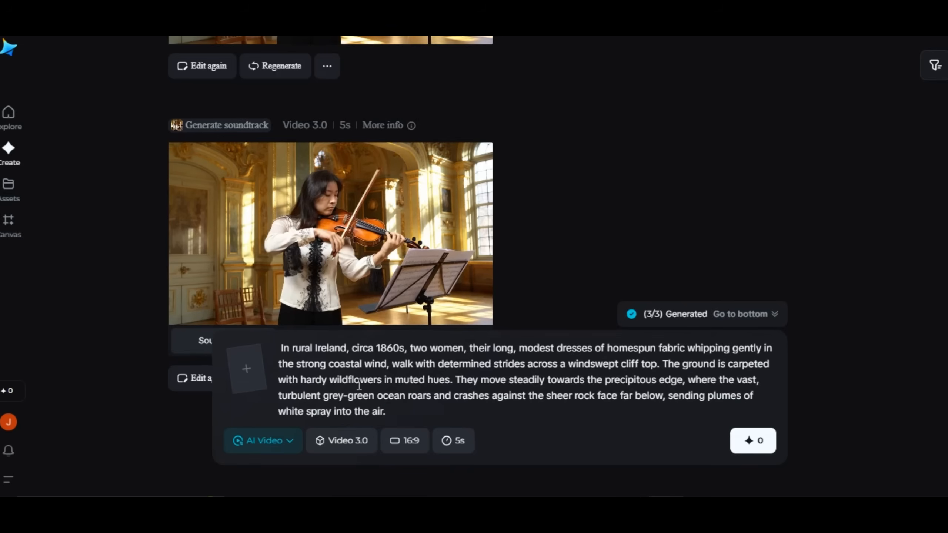
Switch the prompt box to AI Image mode and show the Image 3.0/2.1/2.0 Pro model options.
{"action": "scroll", "scroll_direction": "down", "scroll_amount": 3}
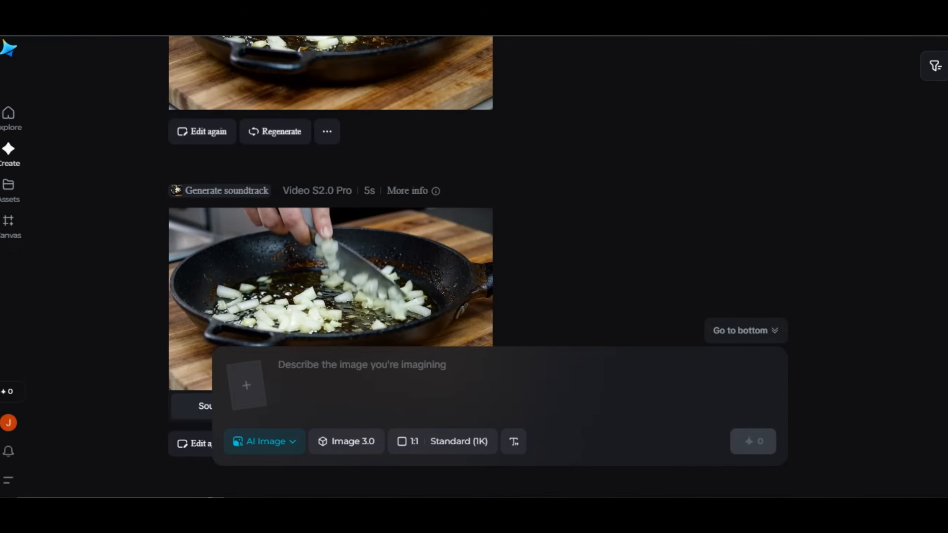
{"action": "left_click", "coordinate": [263, 442]}
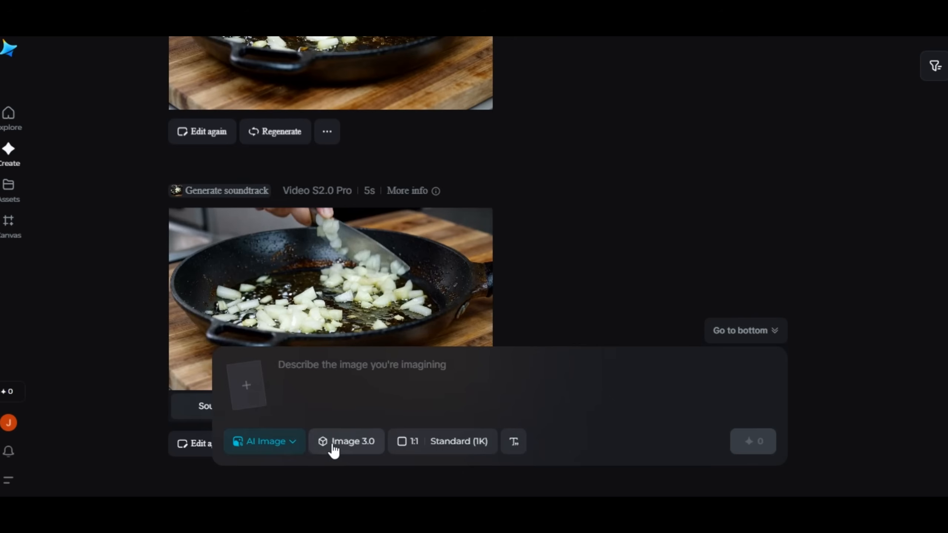
{"action": "left_click", "coordinate": [347, 441]}
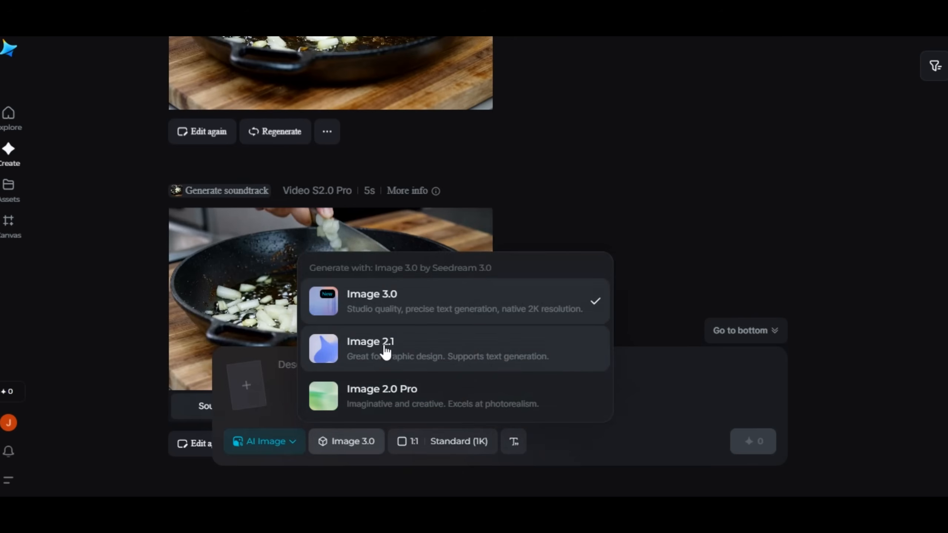
{"action": "mouse_move", "coordinate": [433, 311]}
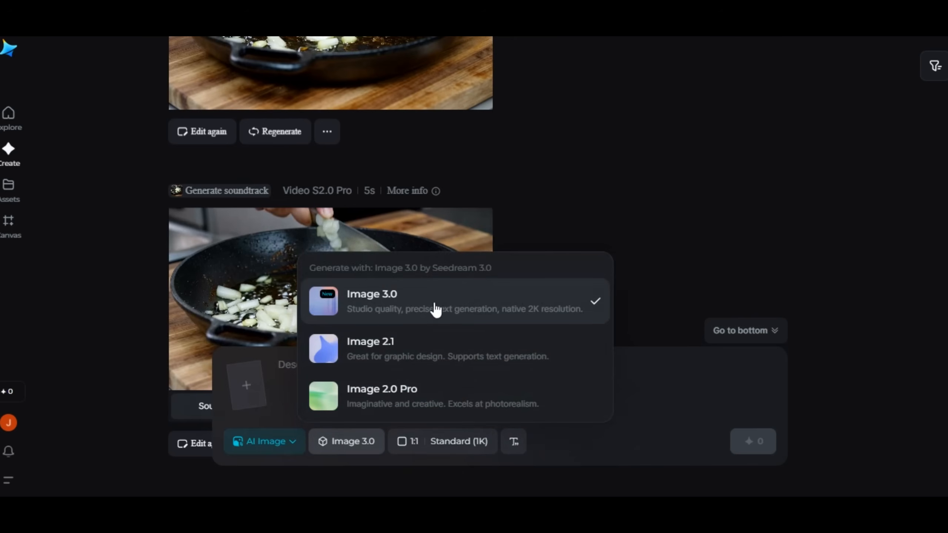
{"action": "mouse_move", "coordinate": [458, 304]}
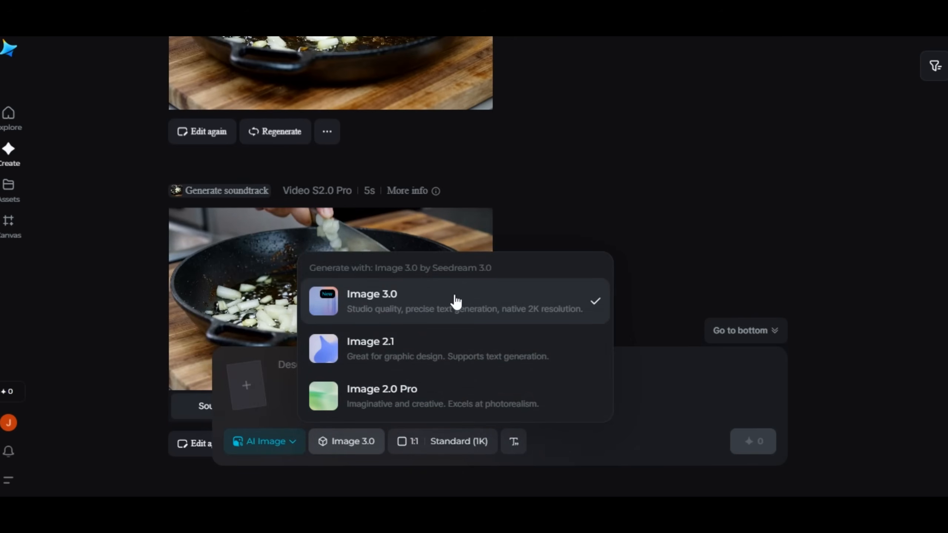
{"action": "mouse_move", "coordinate": [383, 356]}
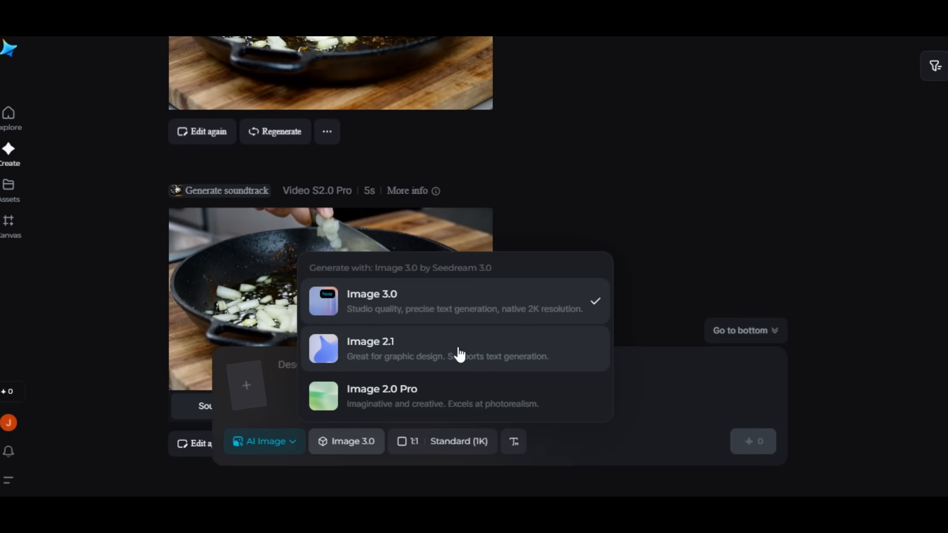
{"action": "mouse_move", "coordinate": [442, 359]}
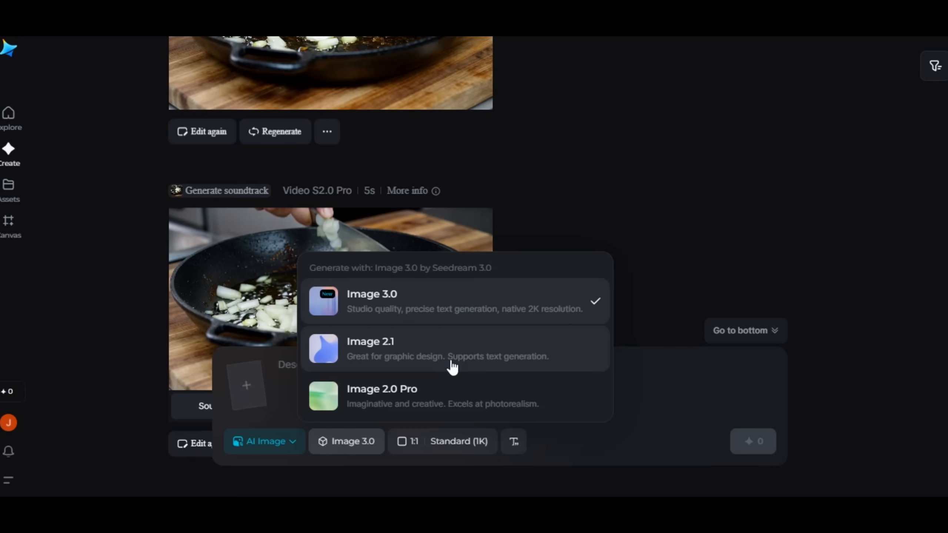
{"action": "mouse_move", "coordinate": [428, 395]}
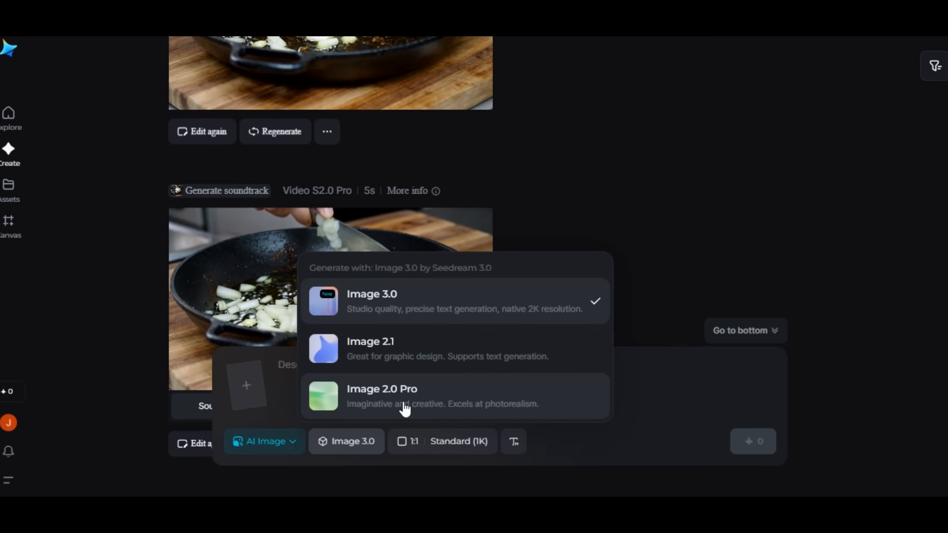
{"action": "mouse_move", "coordinate": [414, 314]}
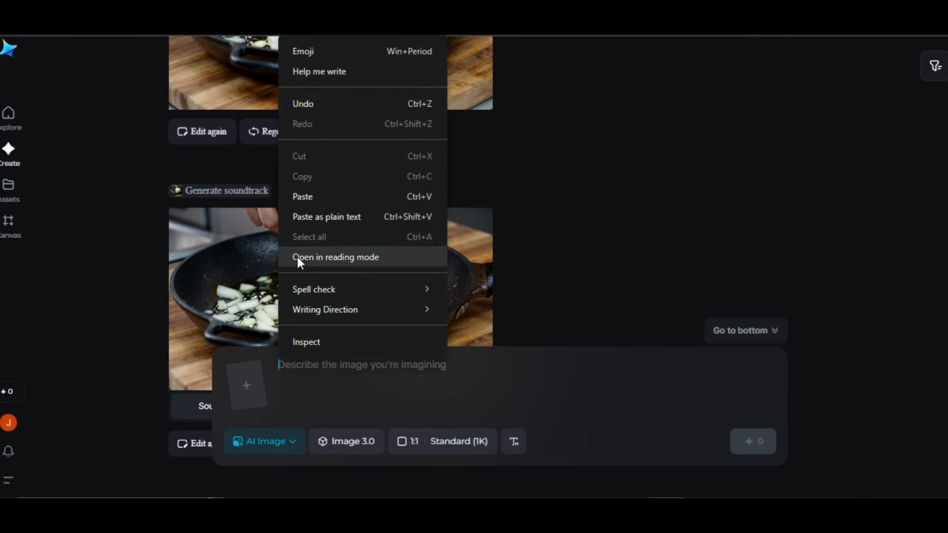
Paste the fashion photograph prompt and set a 16:9 frame at High (2K) resolution.
{"action": "left_click", "coordinate": [449, 441]}
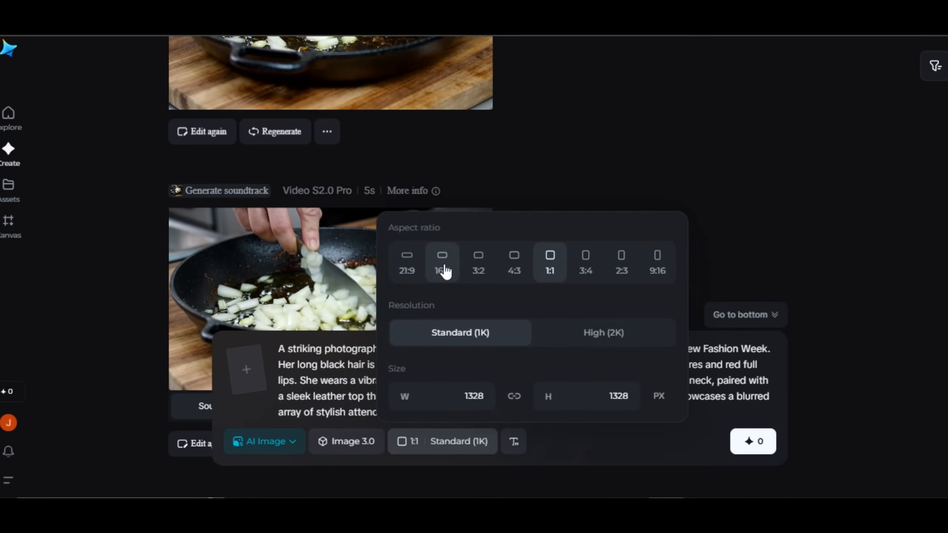
{"action": "left_click", "coordinate": [442, 262]}
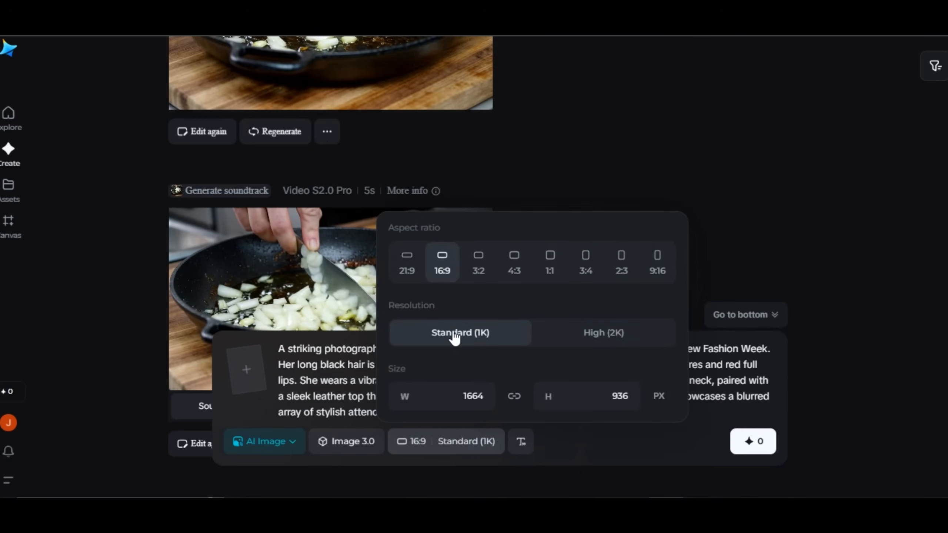
{"action": "left_click", "coordinate": [603, 332]}
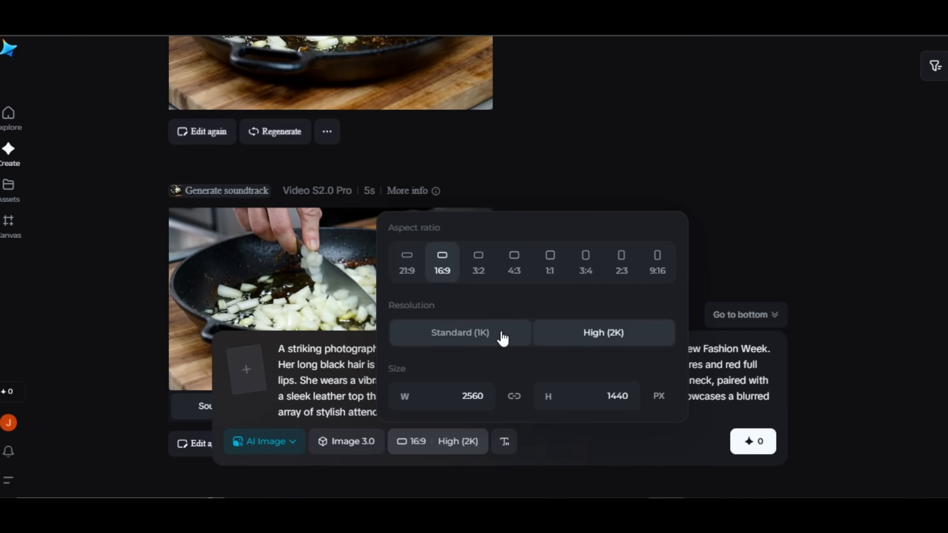
{"action": "left_click", "coordinate": [753, 442]}
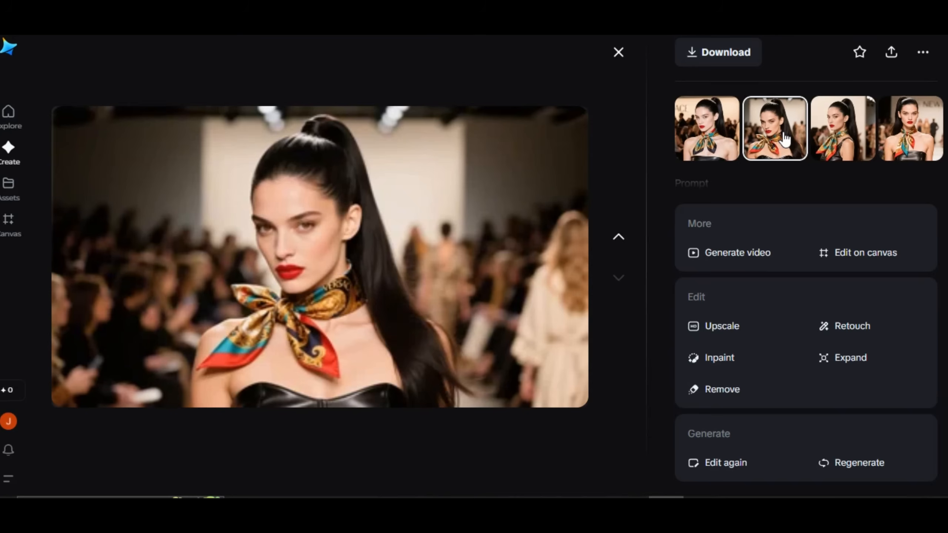
Browse the Versace-scarf and silver bomber-jacket model variations in the viewer.
{"action": "left_click", "coordinate": [843, 132]}
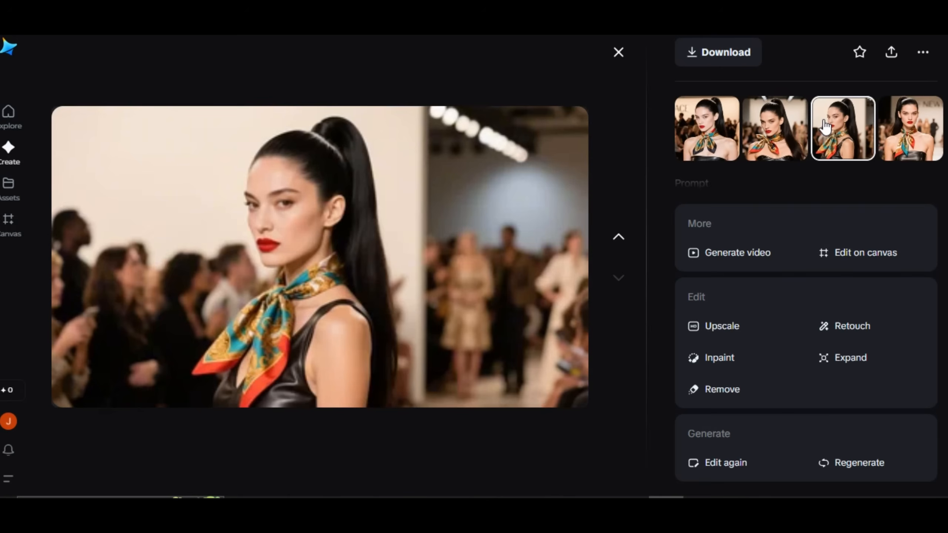
{"action": "left_click", "coordinate": [774, 129]}
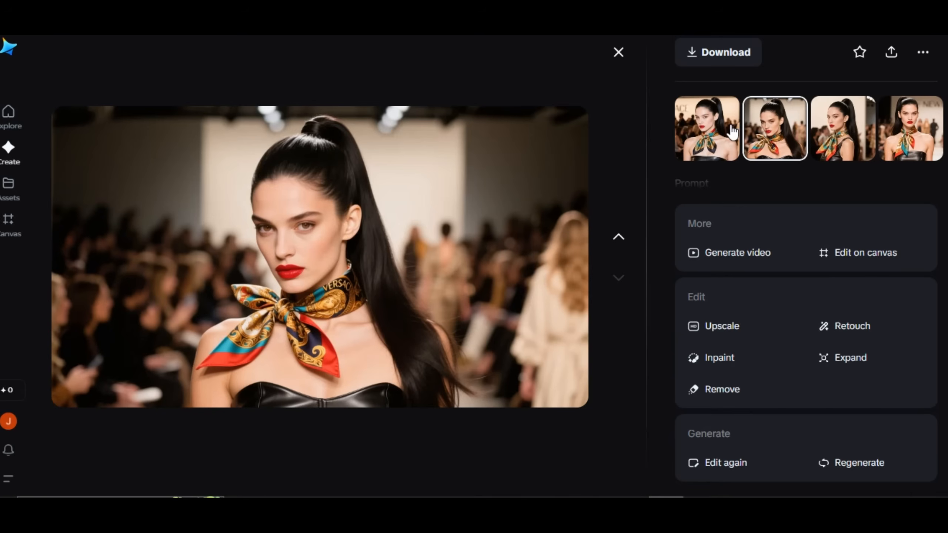
{"action": "mouse_move", "coordinate": [742, 362]}
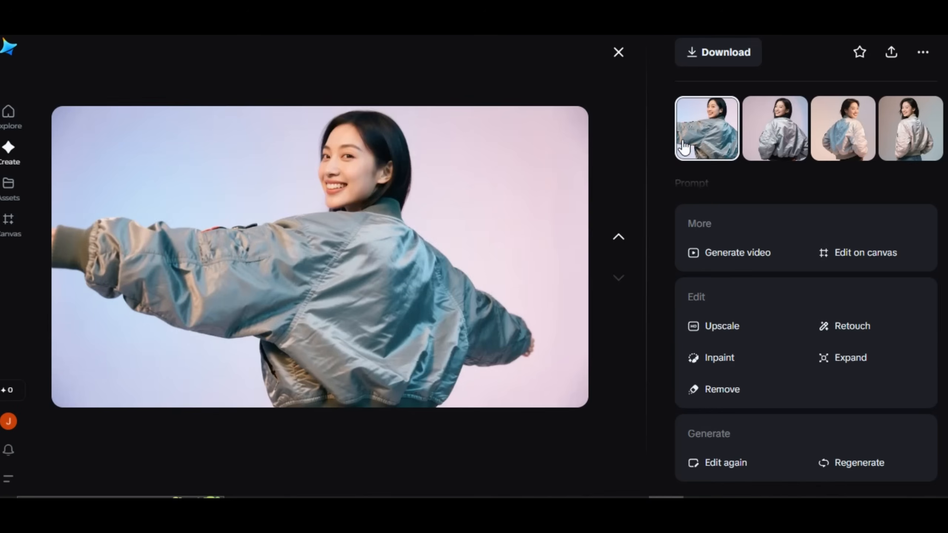
{"action": "left_click", "coordinate": [843, 130]}
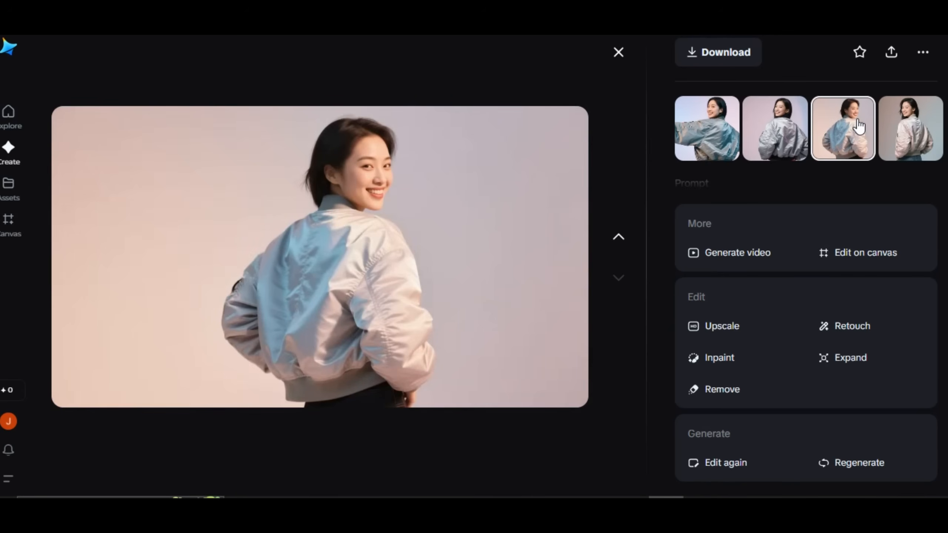
{"action": "left_click", "coordinate": [908, 131]}
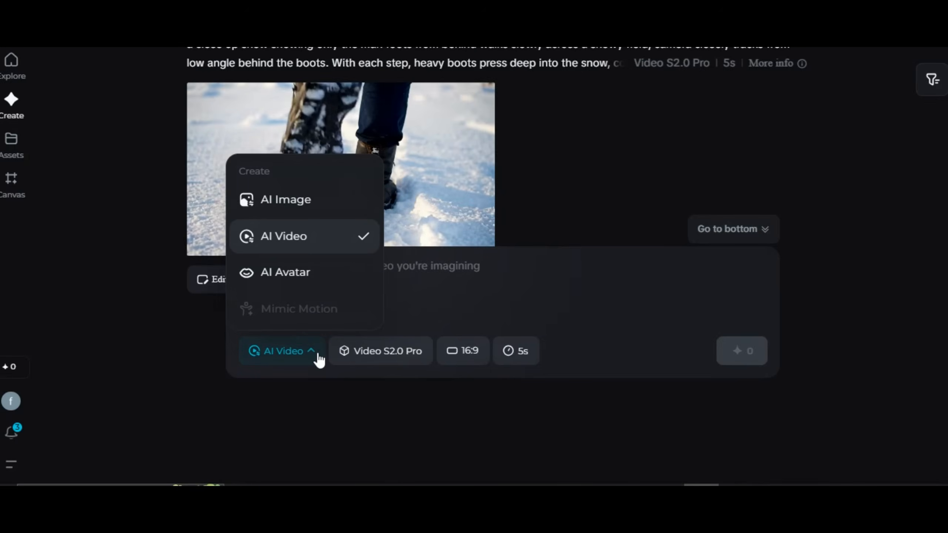
Switch to AI Avatar mode, add the blonde woman's portrait as character, and show speech options.
{"action": "left_click", "coordinate": [285, 273]}
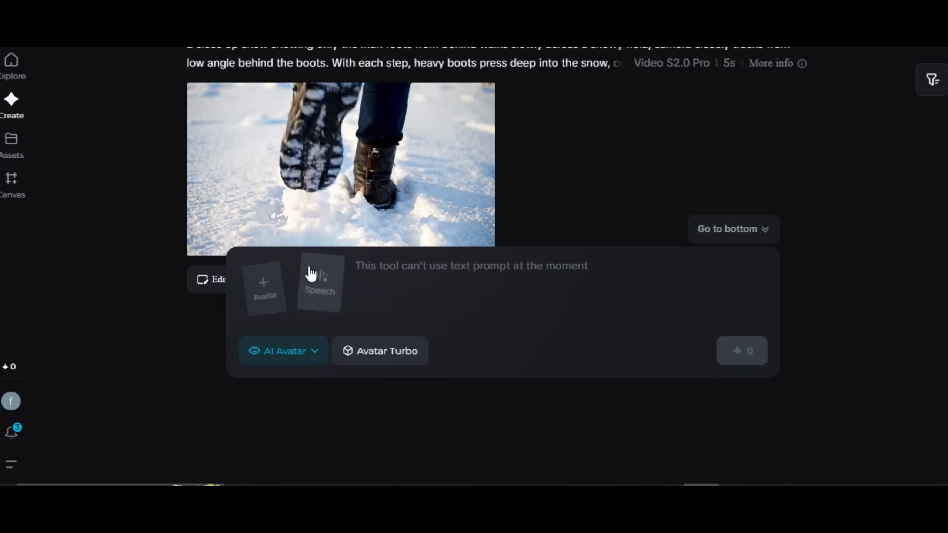
{"action": "left_click", "coordinate": [264, 285]}
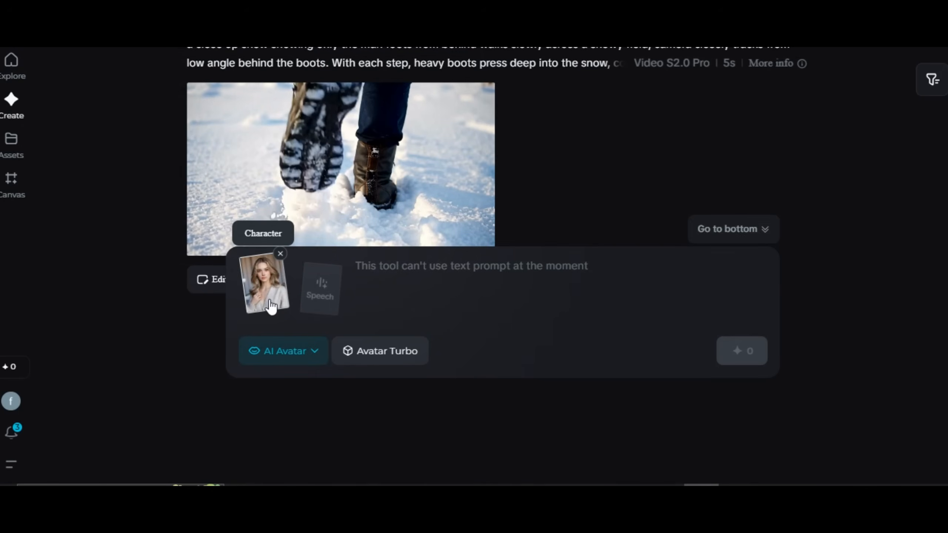
{"action": "mouse_move", "coordinate": [311, 297]}
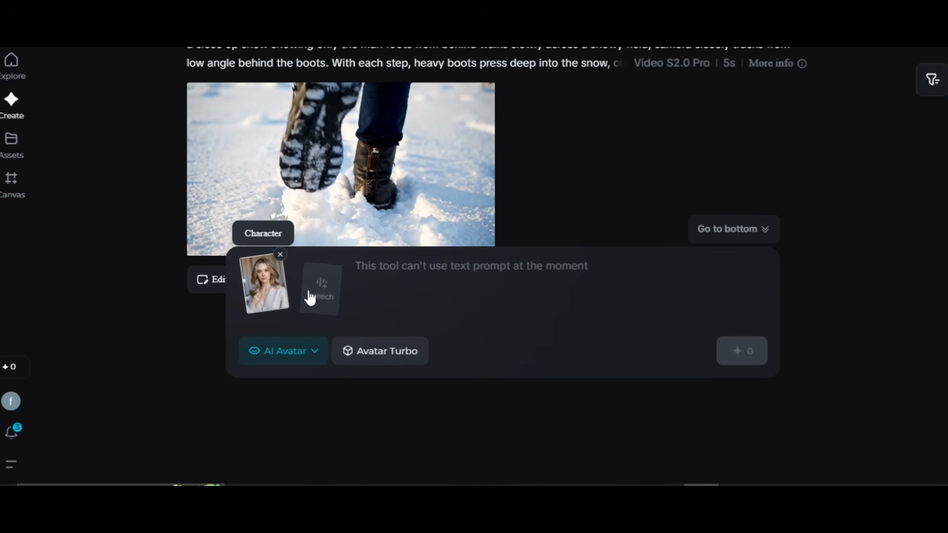
{"action": "left_click", "coordinate": [319, 289]}
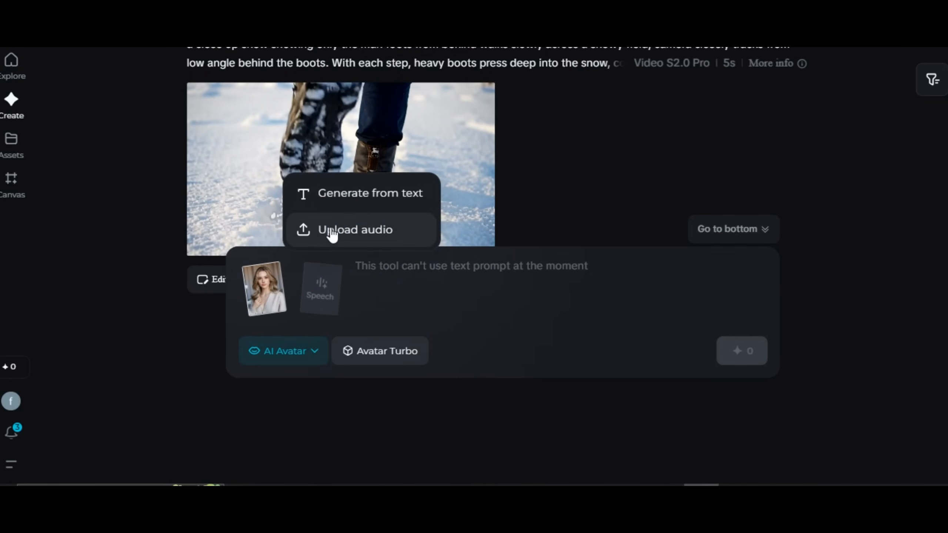
{"action": "mouse_move", "coordinate": [396, 195]}
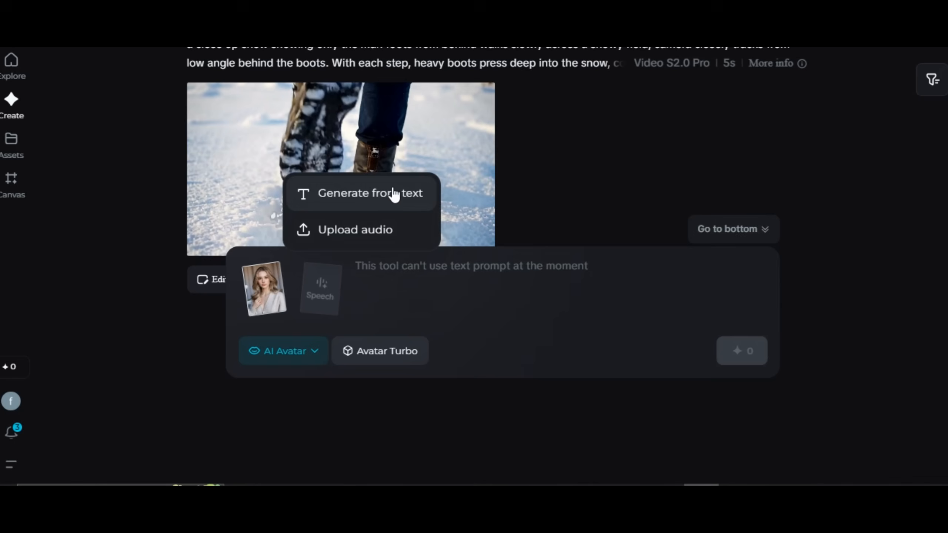
{"action": "mouse_move", "coordinate": [385, 199]}
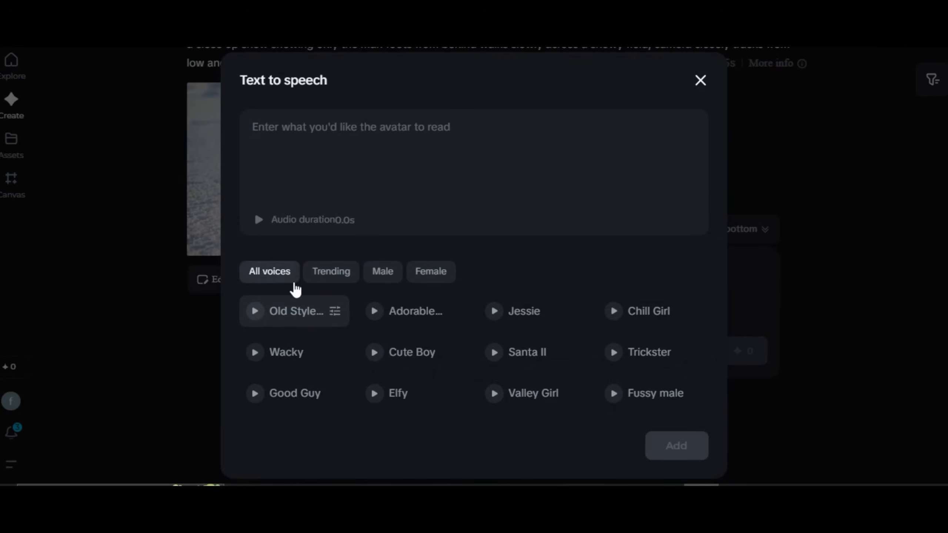
List all text-to-speech voices and narrow them to male voices.
{"action": "left_click", "coordinate": [382, 271]}
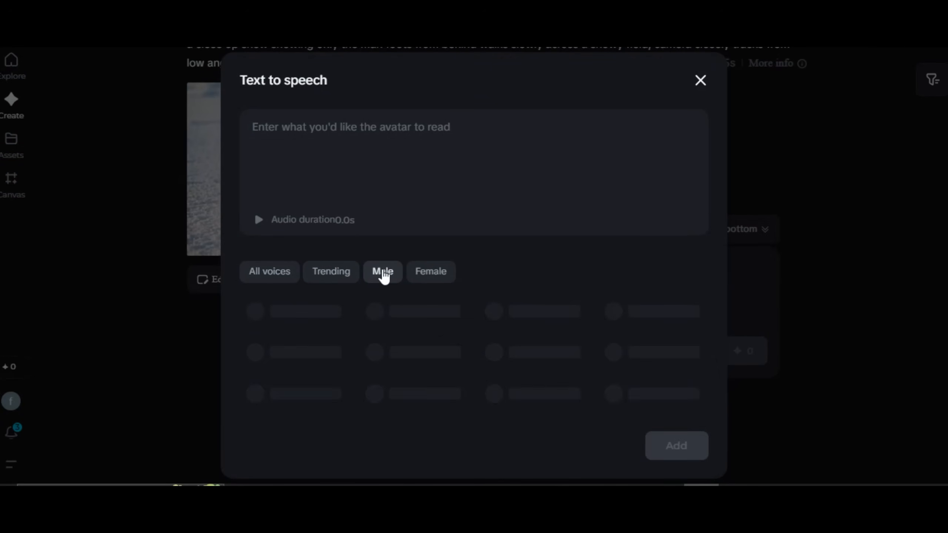
{"action": "left_click", "coordinate": [700, 80]}
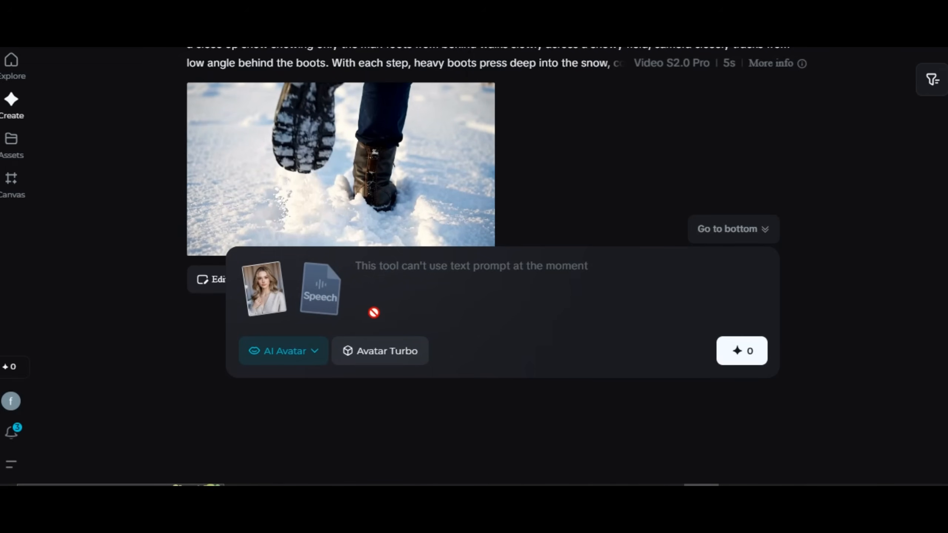
{"action": "mouse_move", "coordinate": [429, 292]}
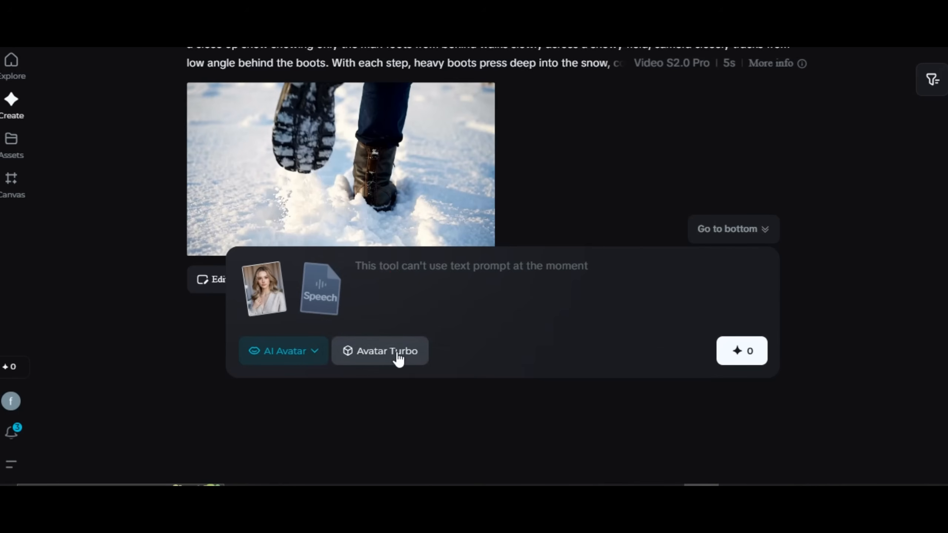
Change the avatar model from Avatar Turbo to the lifelike Avatar Pro.
{"action": "left_click", "coordinate": [380, 351]}
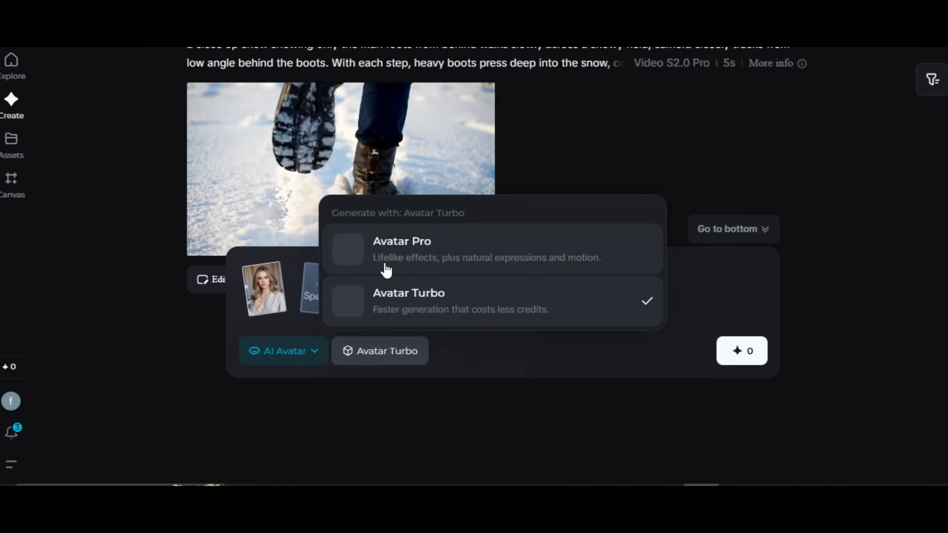
{"action": "mouse_move", "coordinate": [496, 256]}
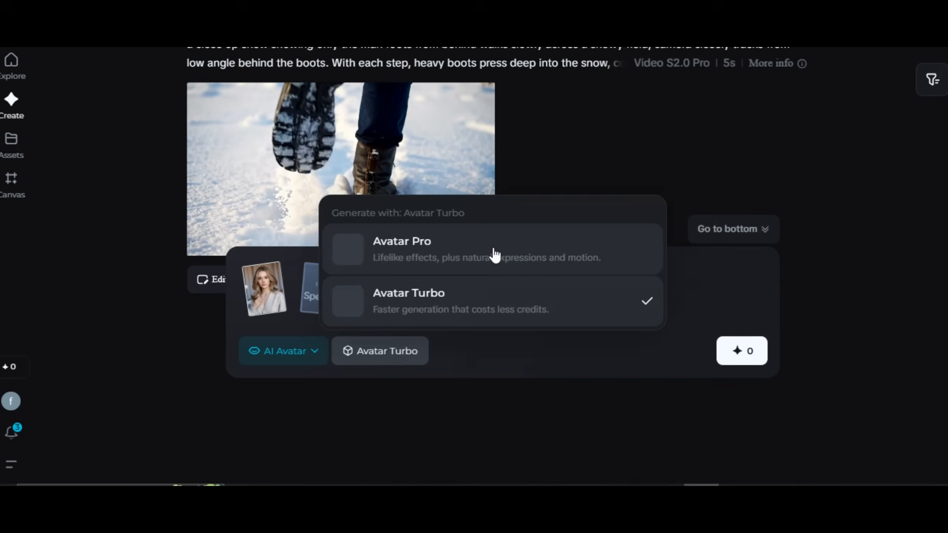
{"action": "mouse_move", "coordinate": [479, 261]}
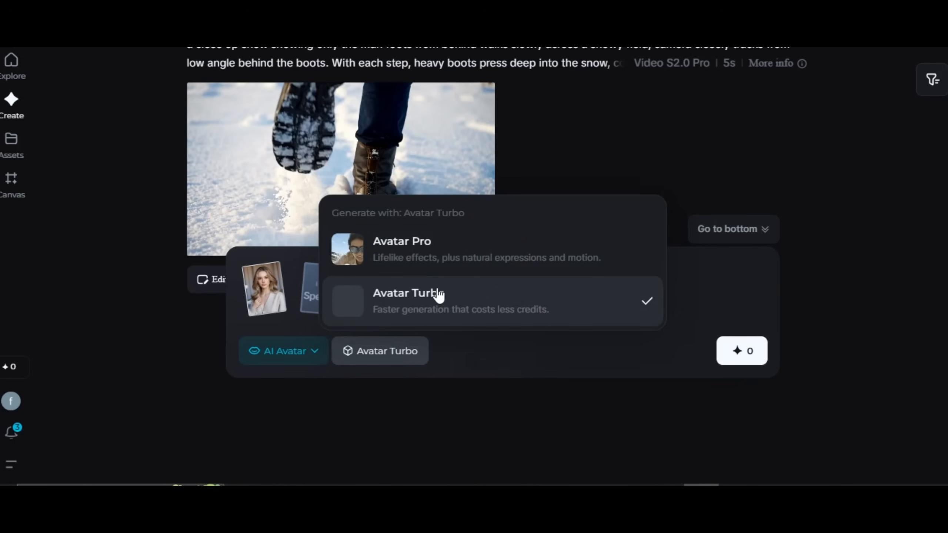
{"action": "mouse_move", "coordinate": [530, 300]}
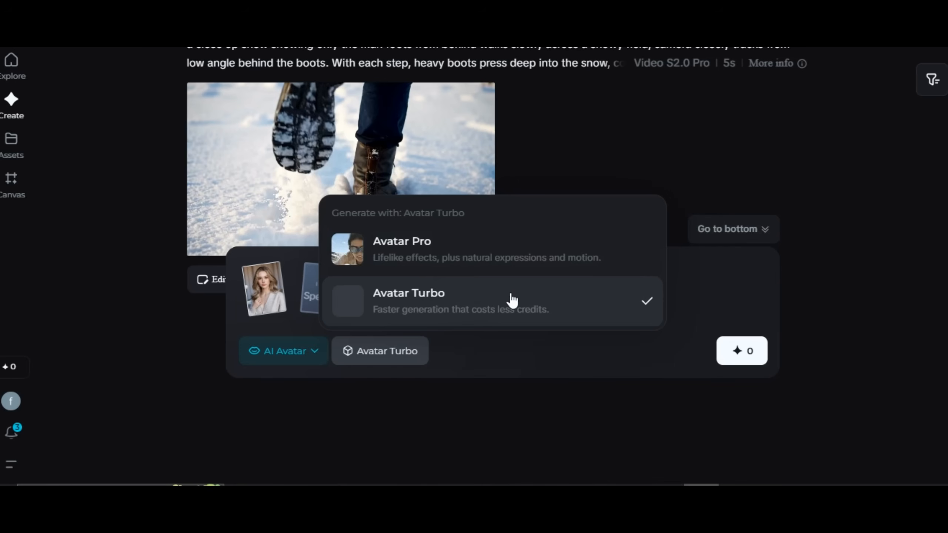
{"action": "mouse_move", "coordinate": [494, 304]}
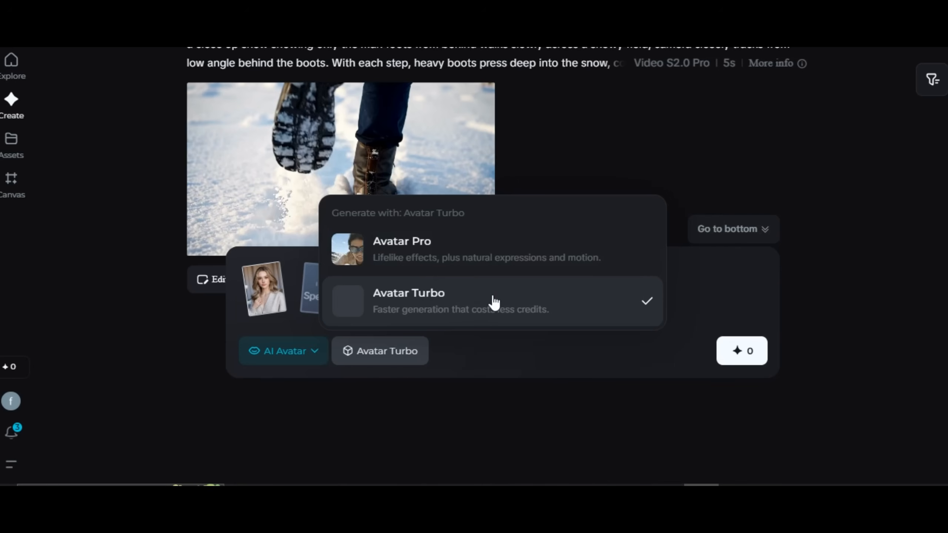
{"action": "mouse_move", "coordinate": [459, 262]}
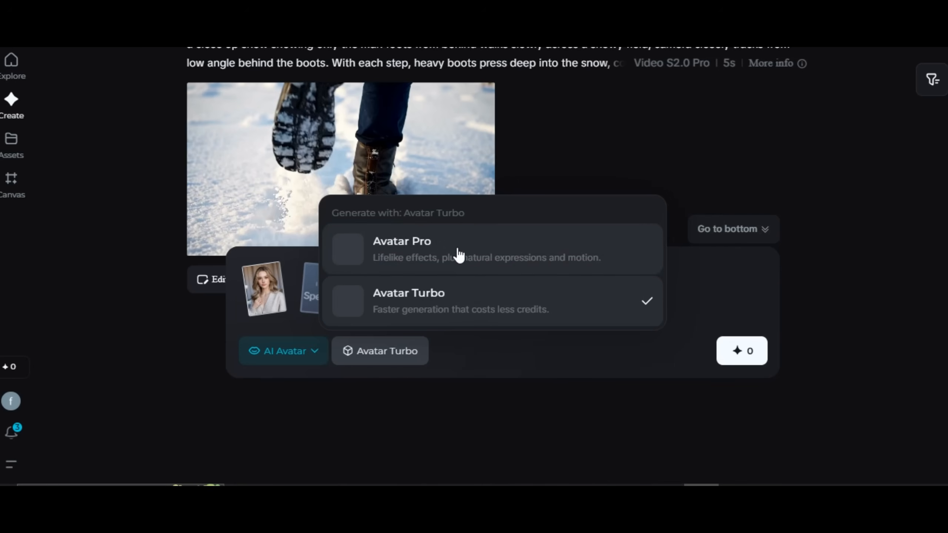
{"action": "left_click", "coordinate": [403, 242]}
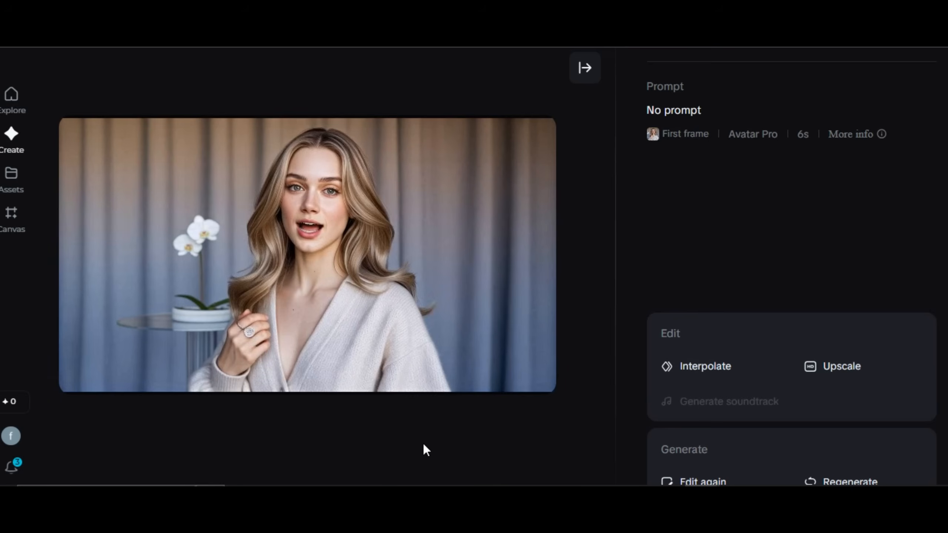
Close the preview of the 6-second Avatar Pro talking video.
{"action": "left_click", "coordinate": [306, 253]}
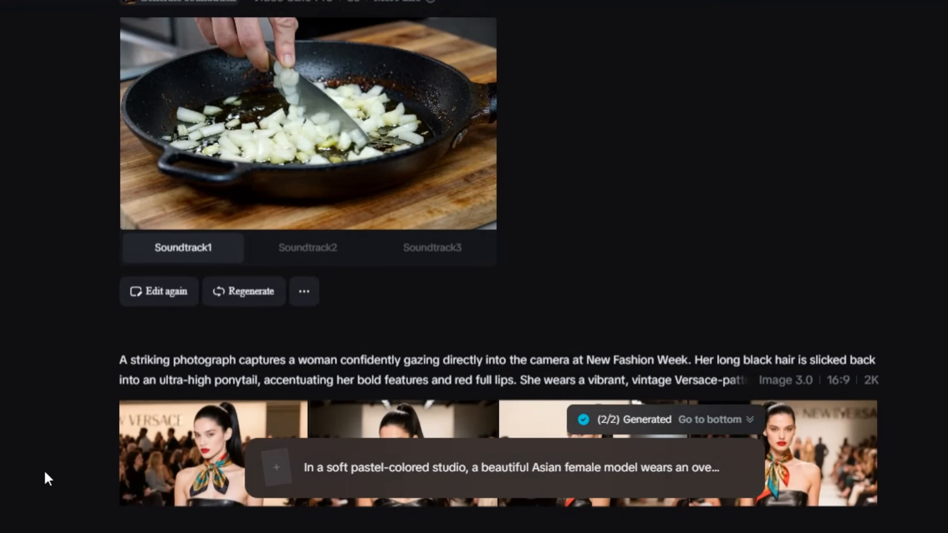
{"action": "scroll", "scroll_direction": "down", "scroll_amount": 3}
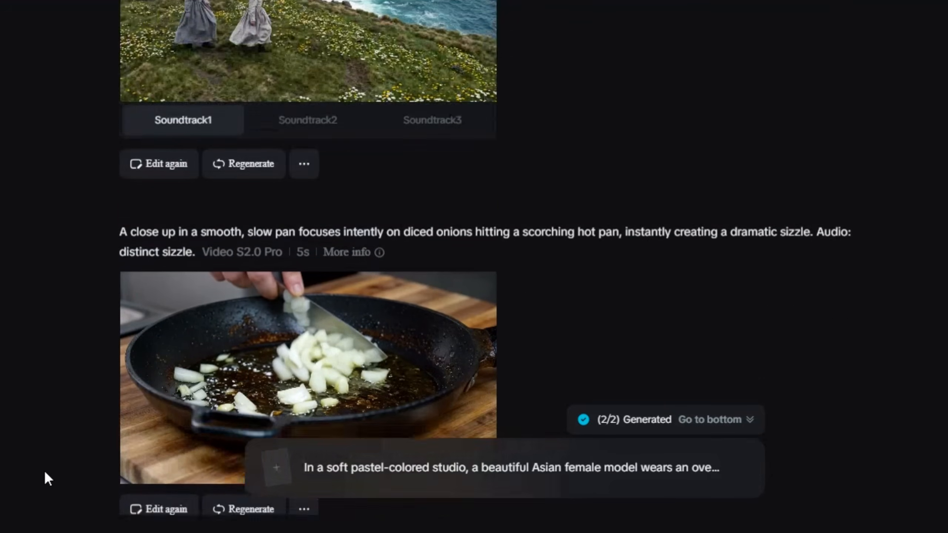